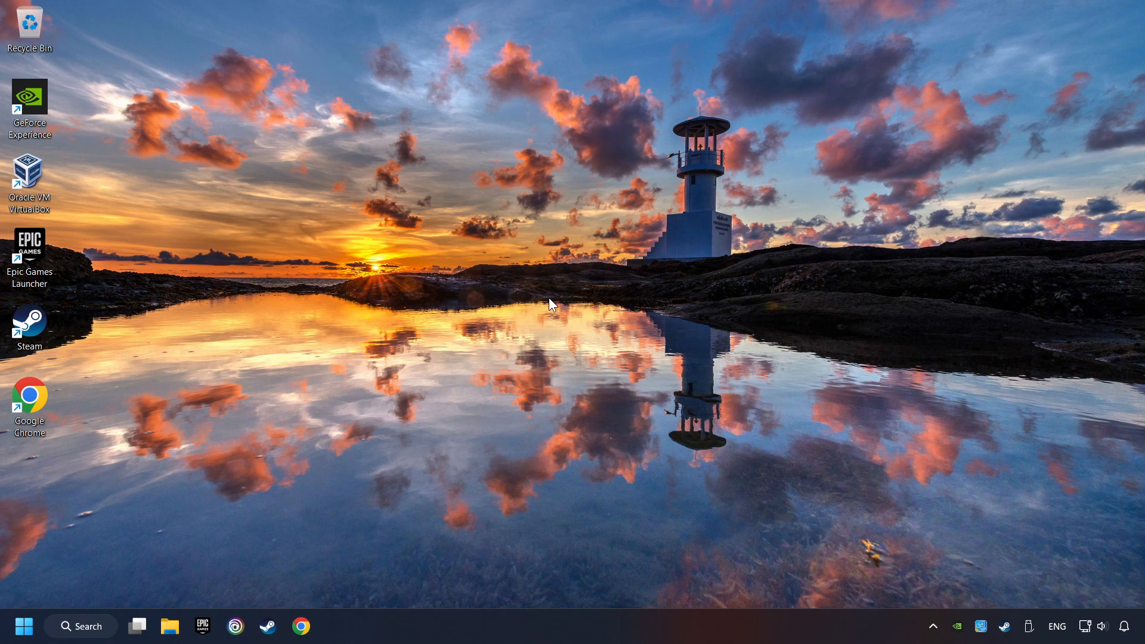
Search for 'device Manager' and launch Device Manager from the results
left_click(80, 626)
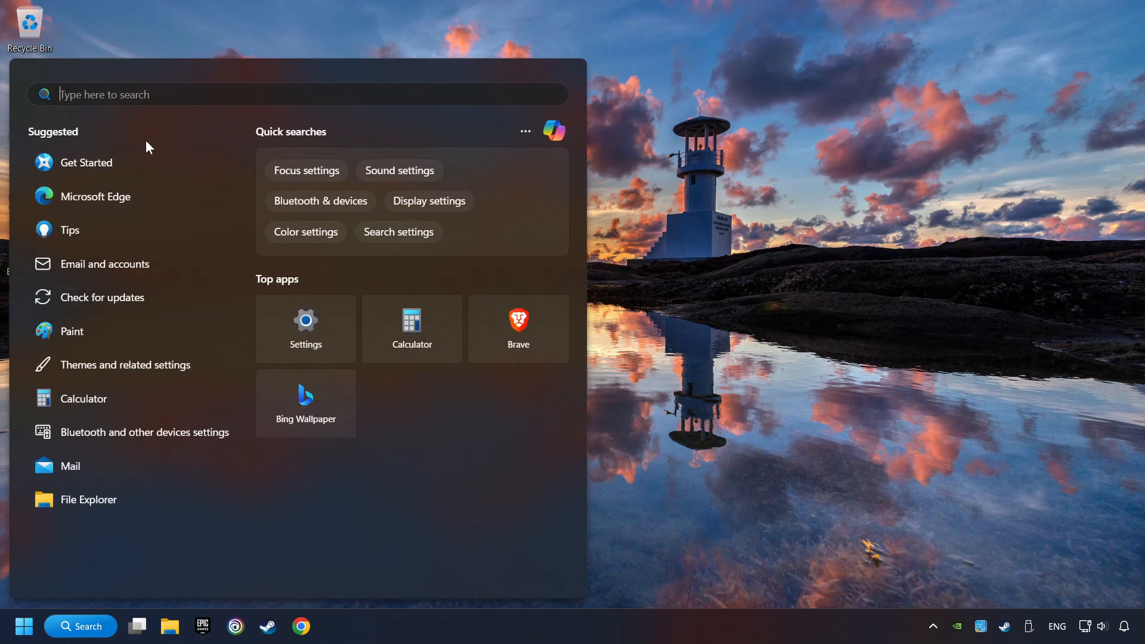
type("device Manager")
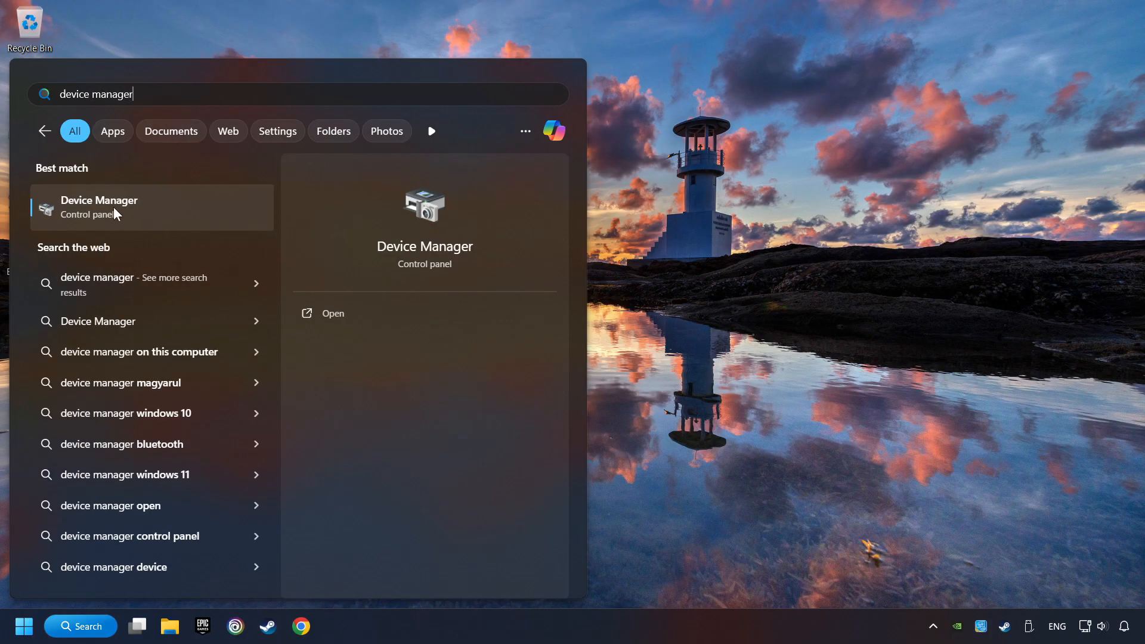
left_click(99, 206)
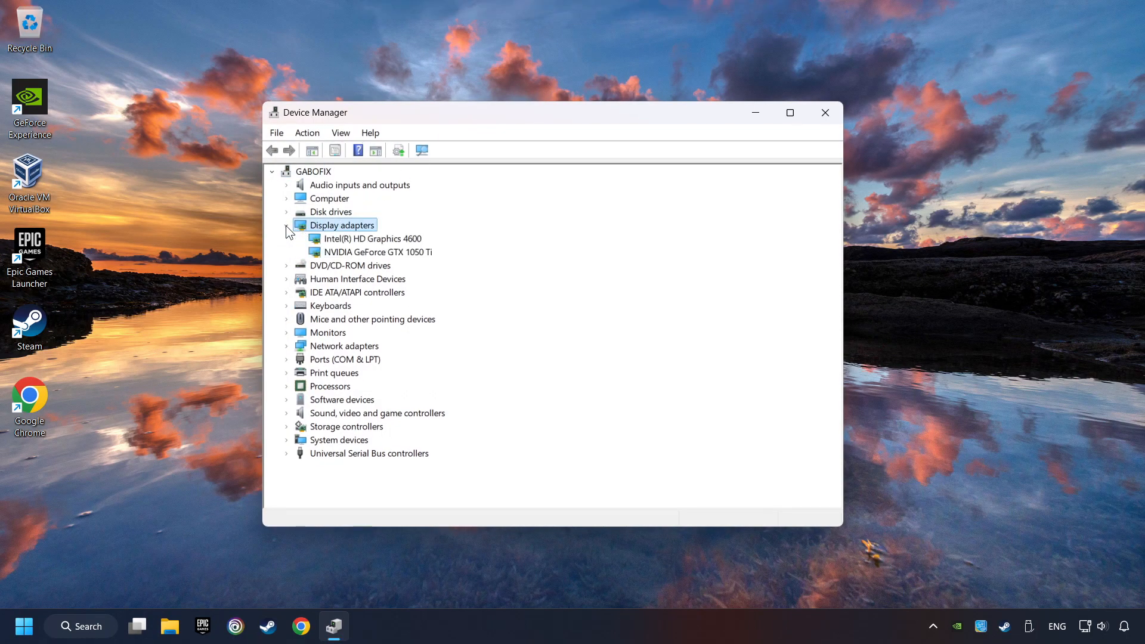
Run an automatic driver search for the NVIDIA GeForce GTX 1050 Ti
left_click(377, 252)
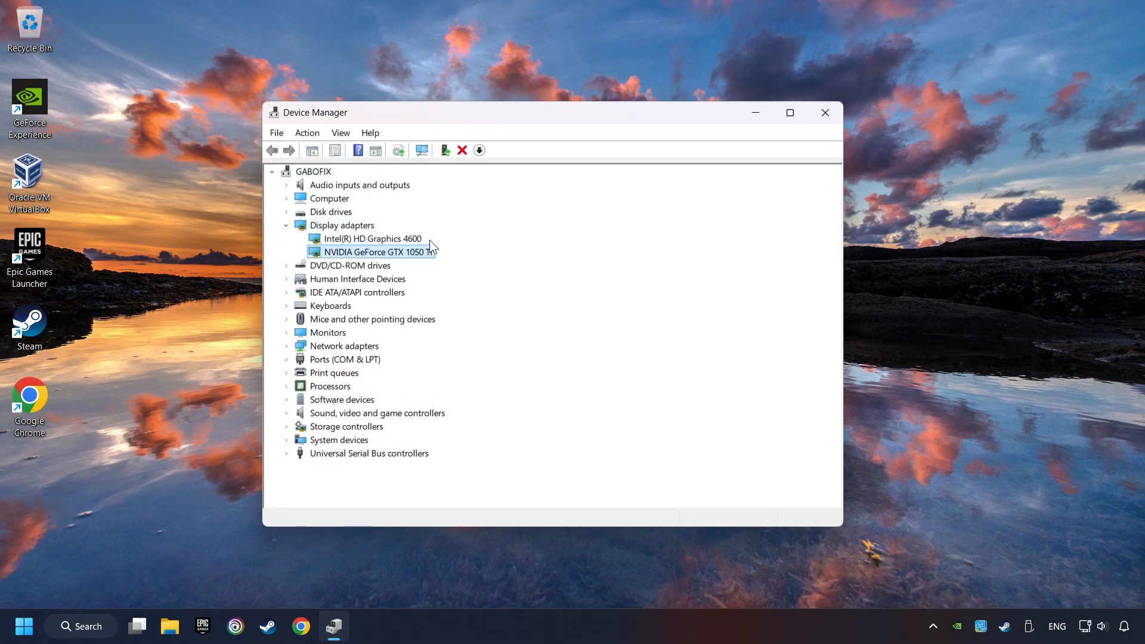
right_click(374, 252)
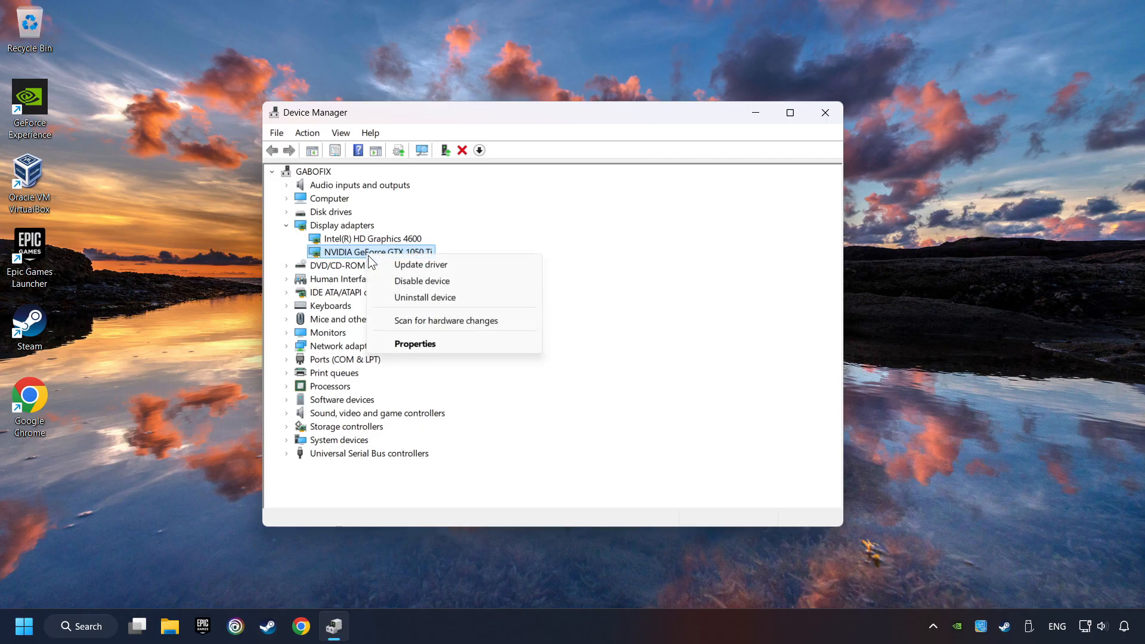
left_click(421, 265)
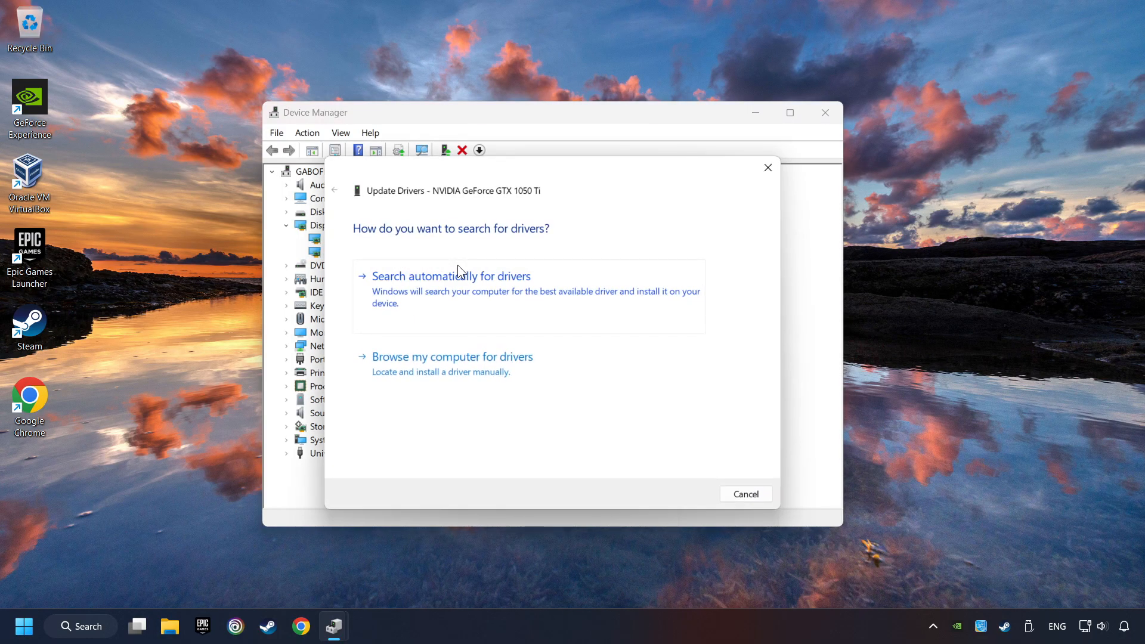
mouse_move(417, 286)
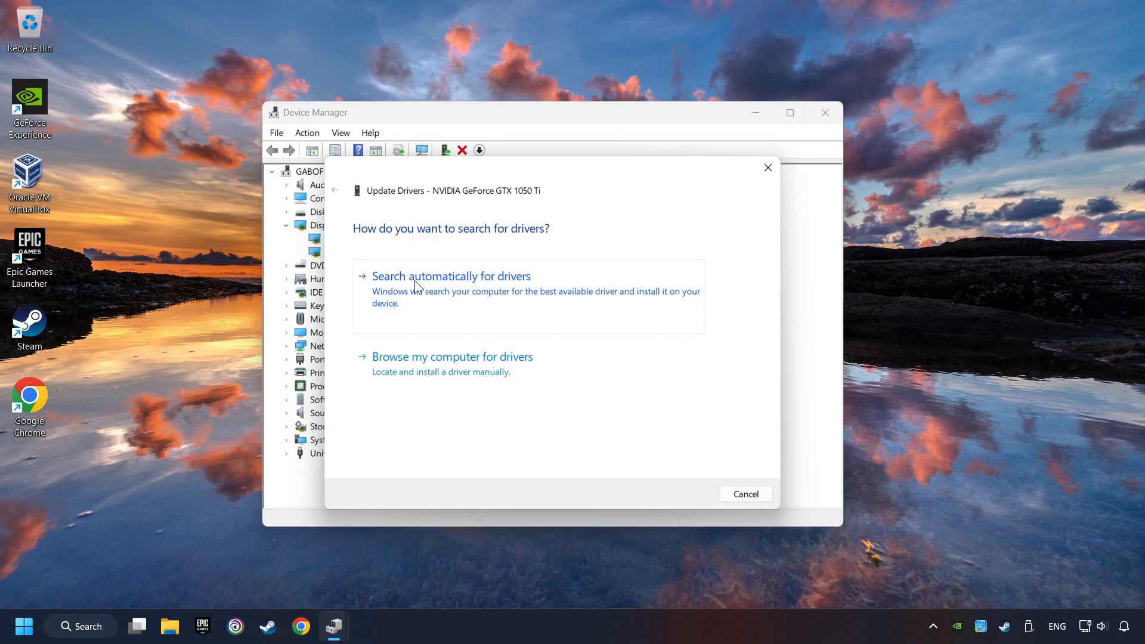
left_click(451, 275)
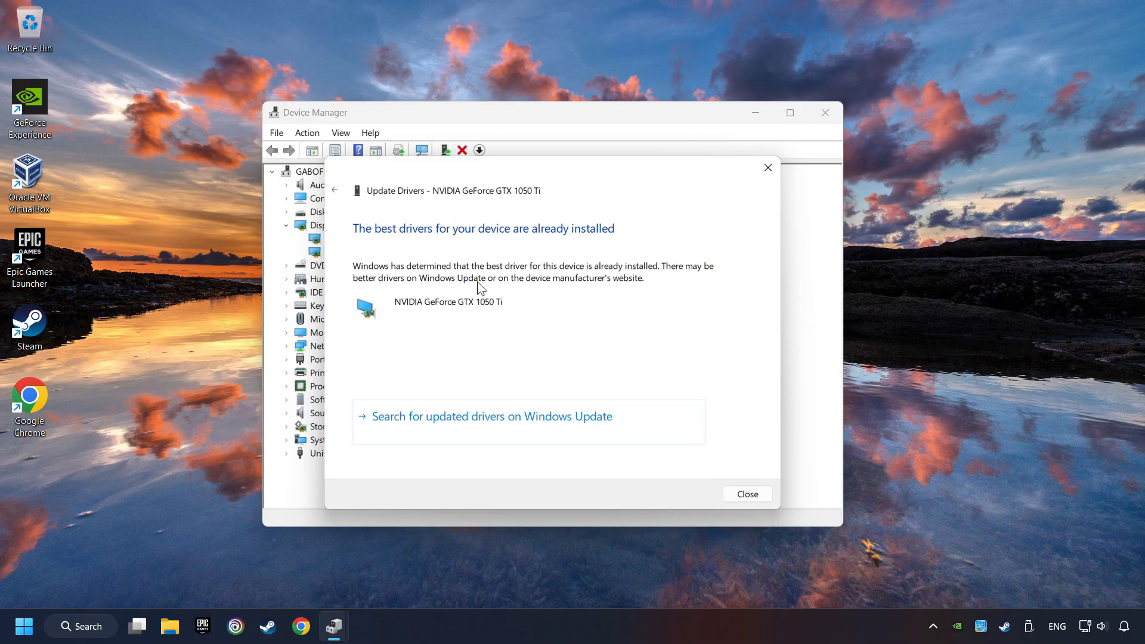
mouse_move(464, 279)
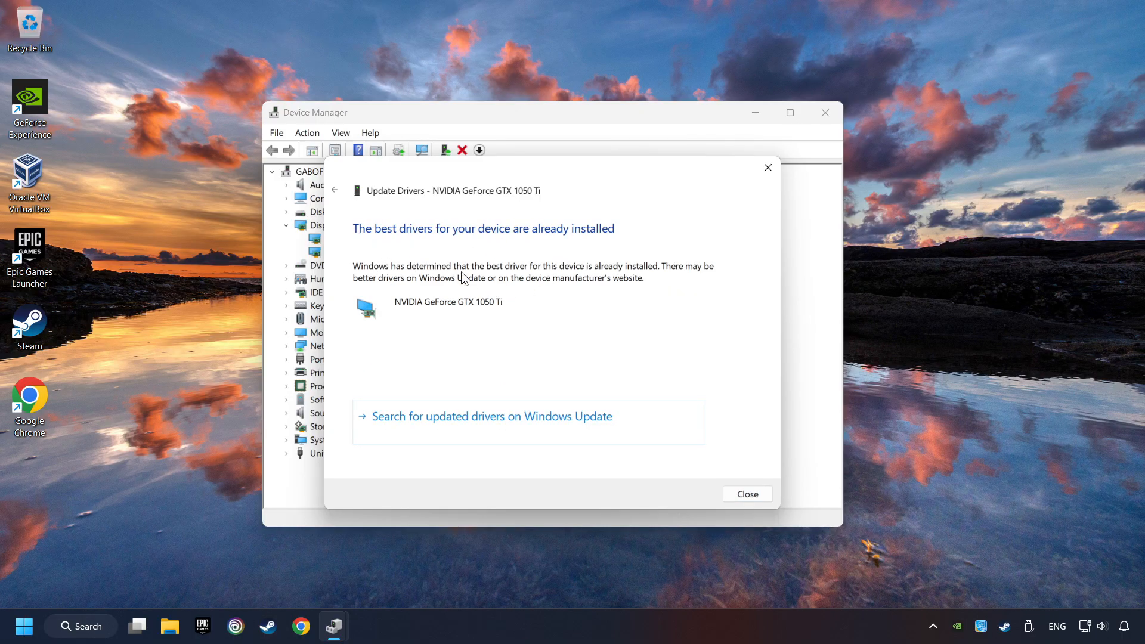
mouse_move(747, 494)
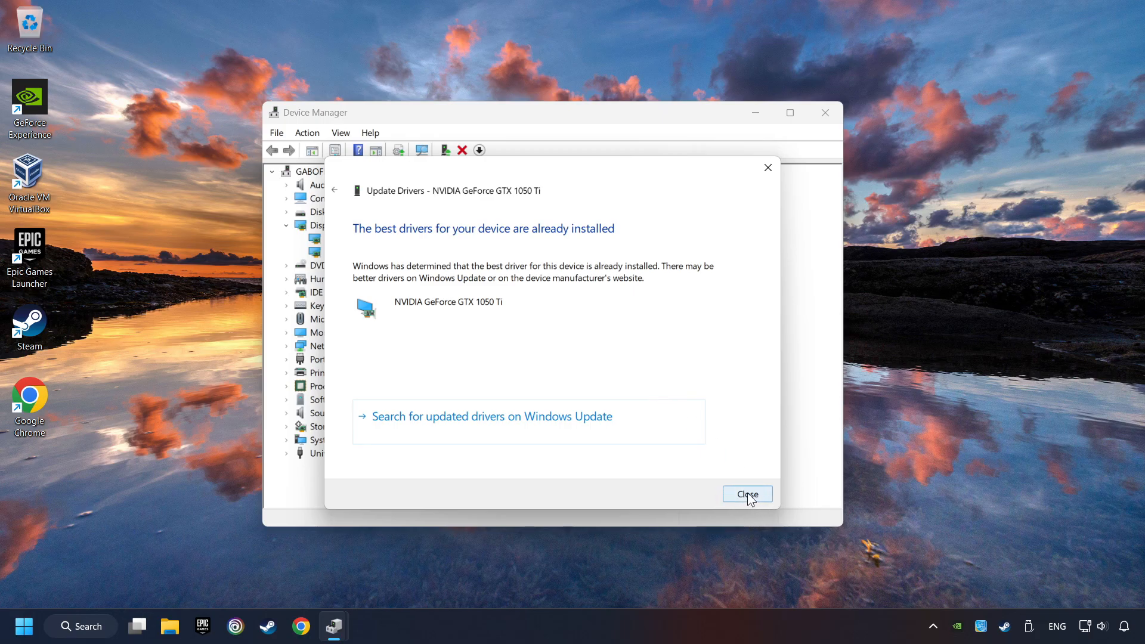
Dismiss the 'best driver already installed' result and close Device Manager
left_click(747, 493)
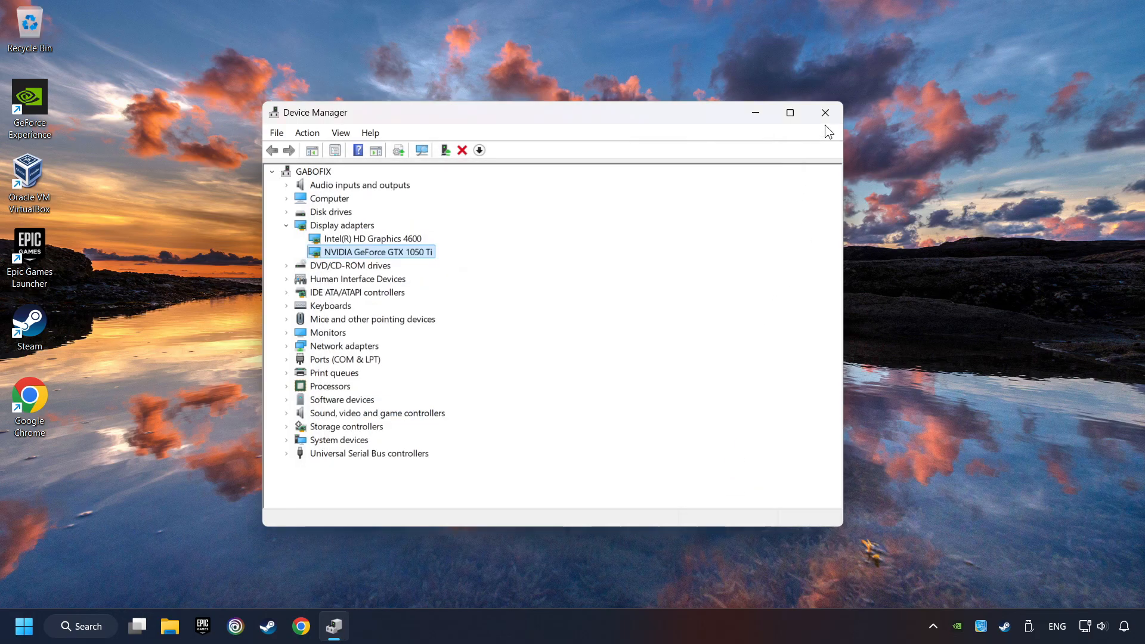
left_click(826, 113)
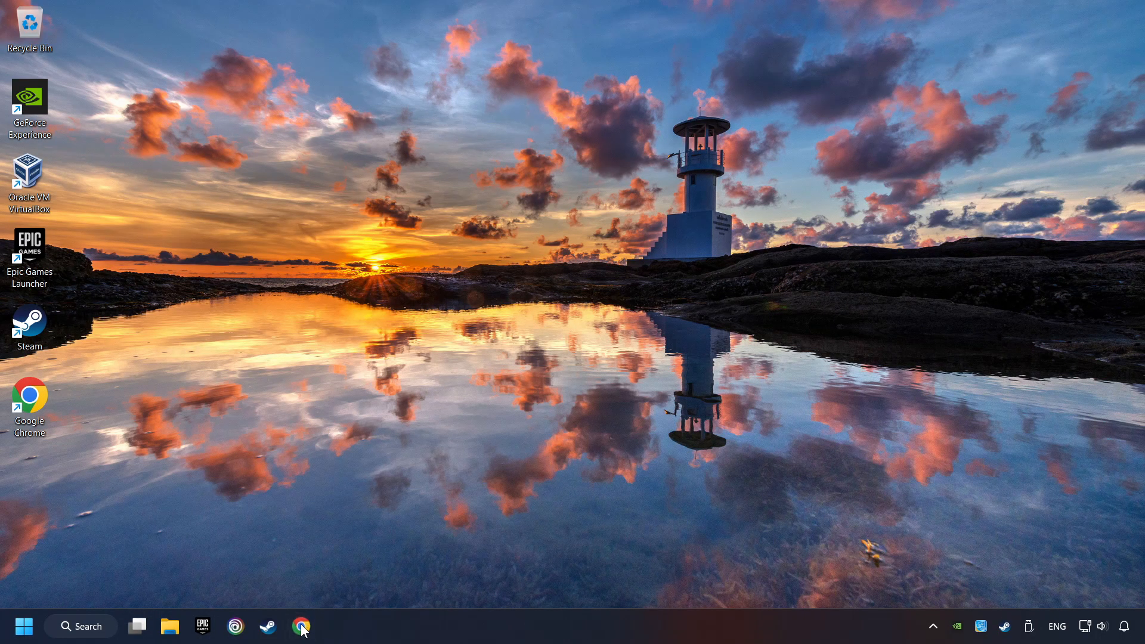
Search Google for the NVIDIA driver and go to the Official GeForce Drivers page
left_click(301, 626)
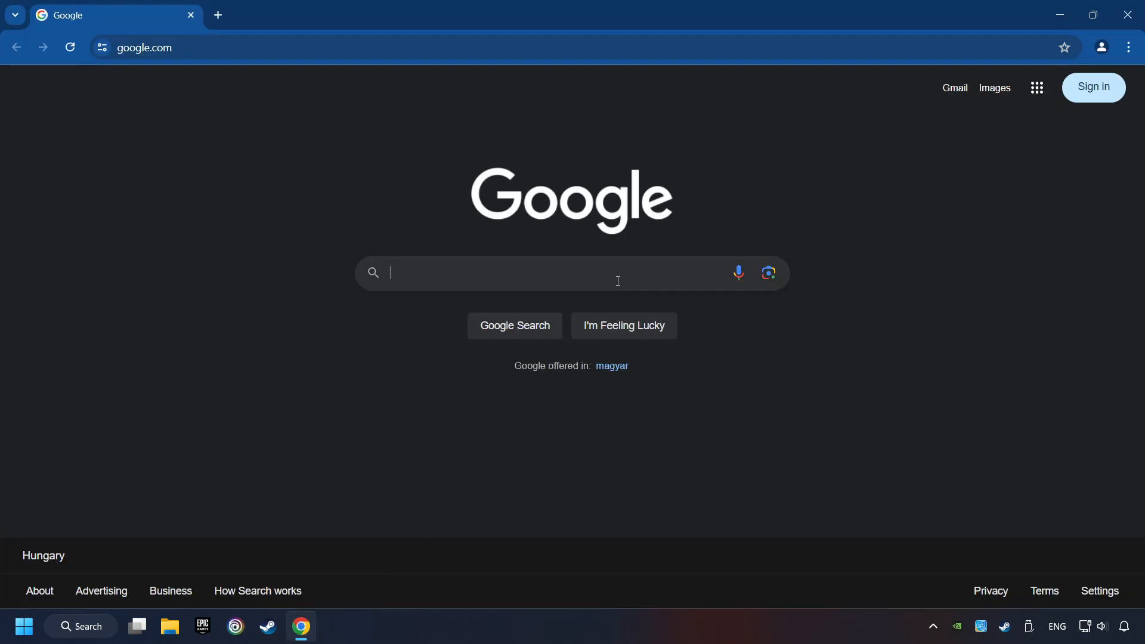
type("nvidia geforce")
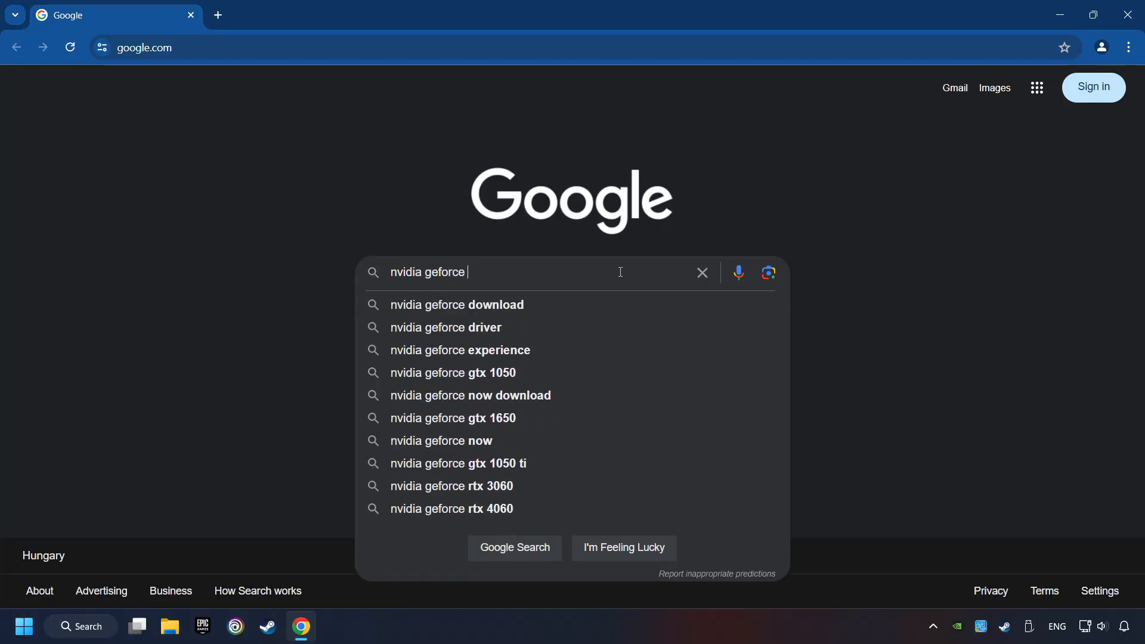
type("driver download")
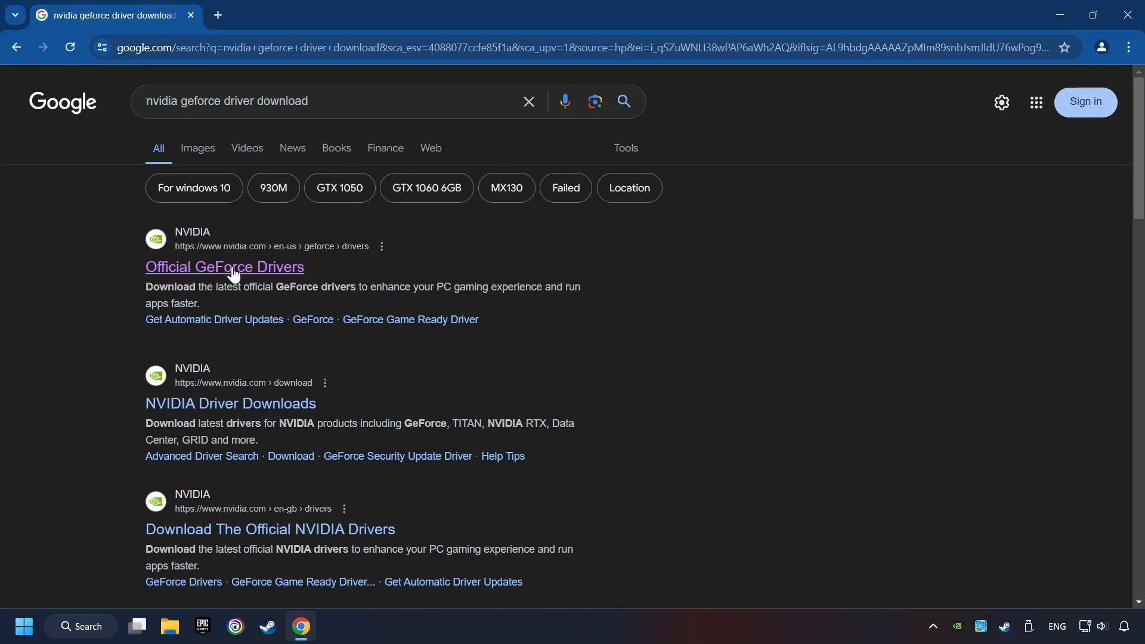
left_click(223, 266)
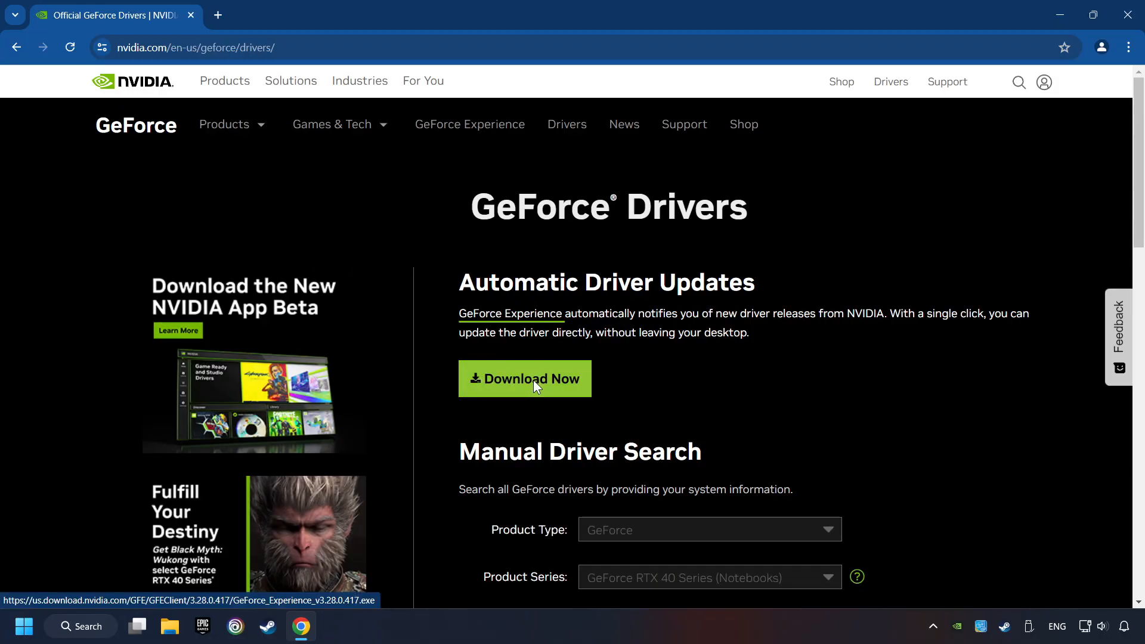
Download the GeForce Experience installer and launch it from Chrome's downloads
left_click(525, 379)
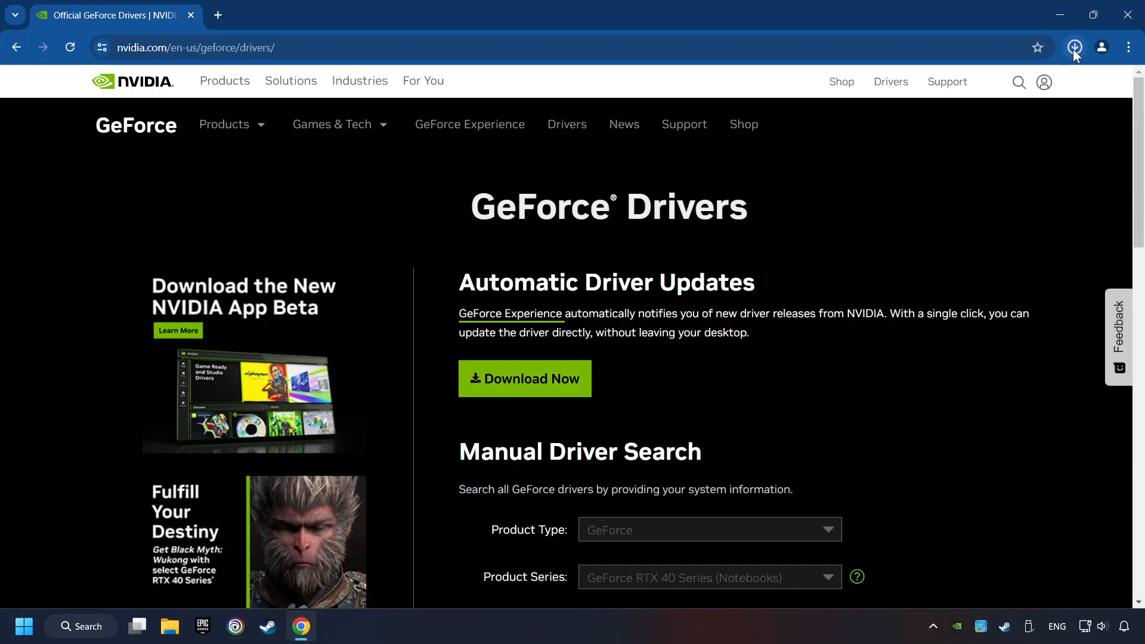
left_click(1073, 46)
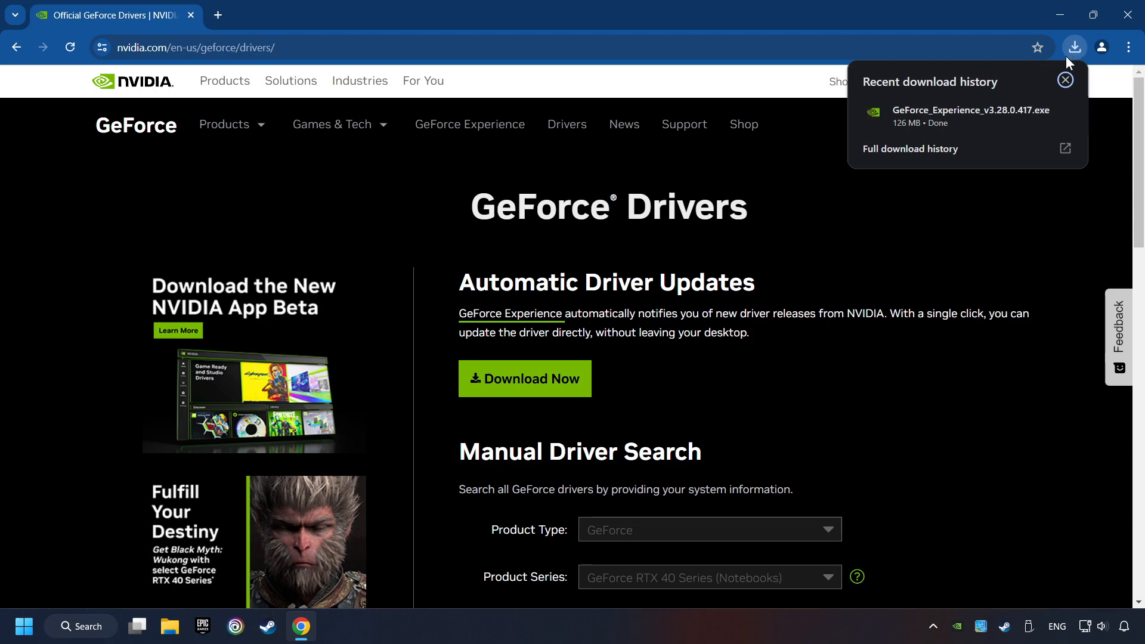
left_click(1065, 80)
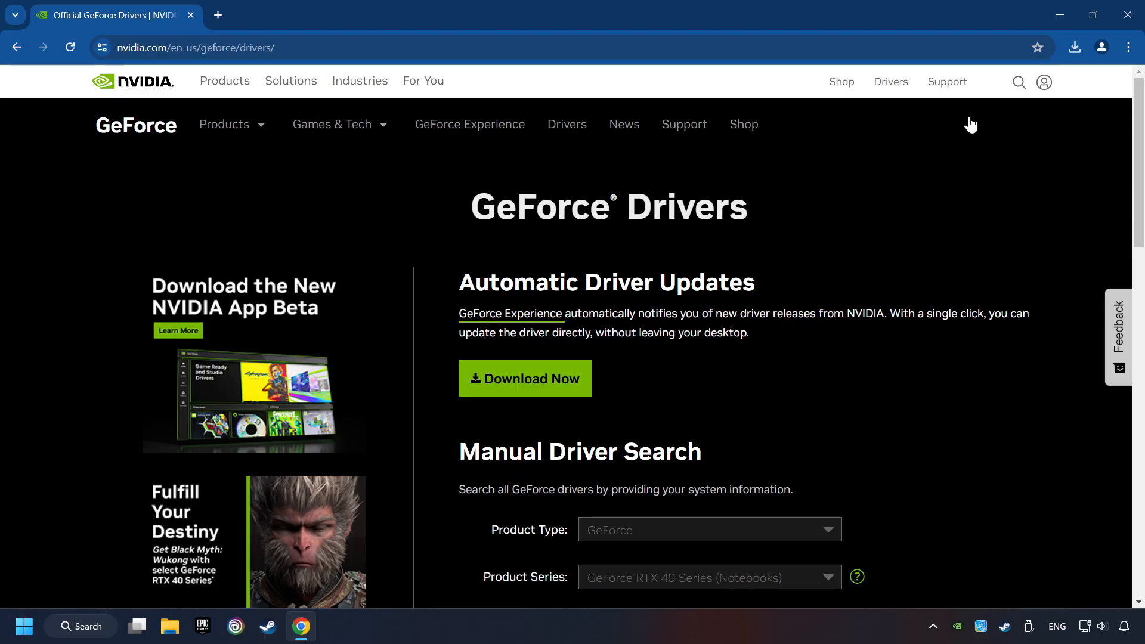
mouse_move(1121, 28)
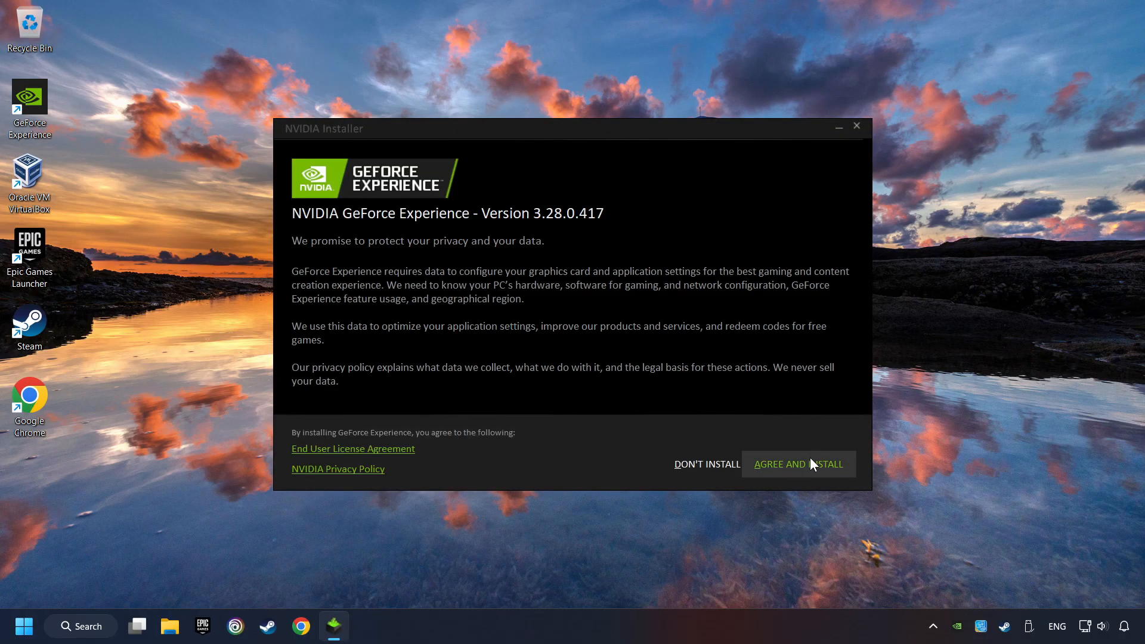
Agree to the terms and install GeForce Experience 3.28, then bring up the app
left_click(798, 464)
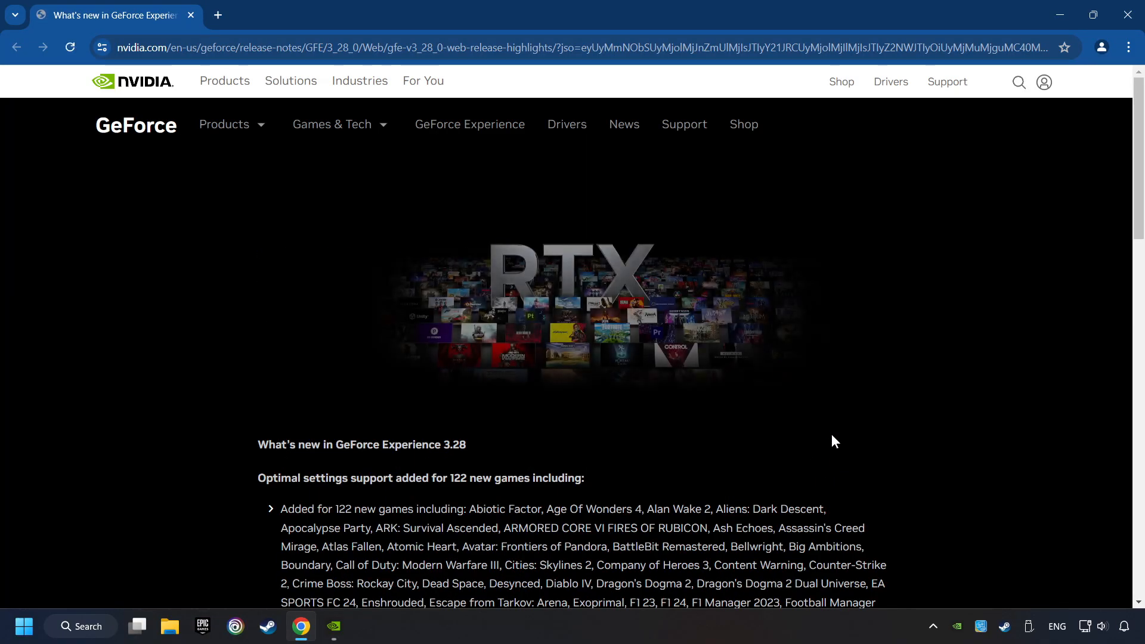
left_click(332, 627)
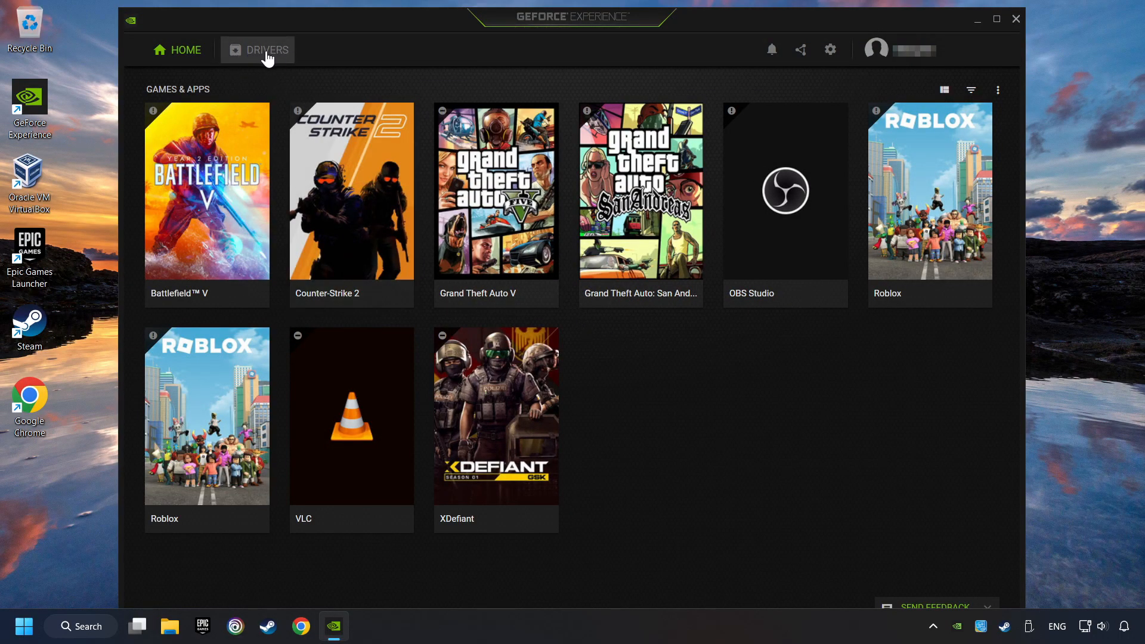
Check for driver updates on the Drivers page, confirm 556.12 is latest, and close the app
left_click(266, 50)
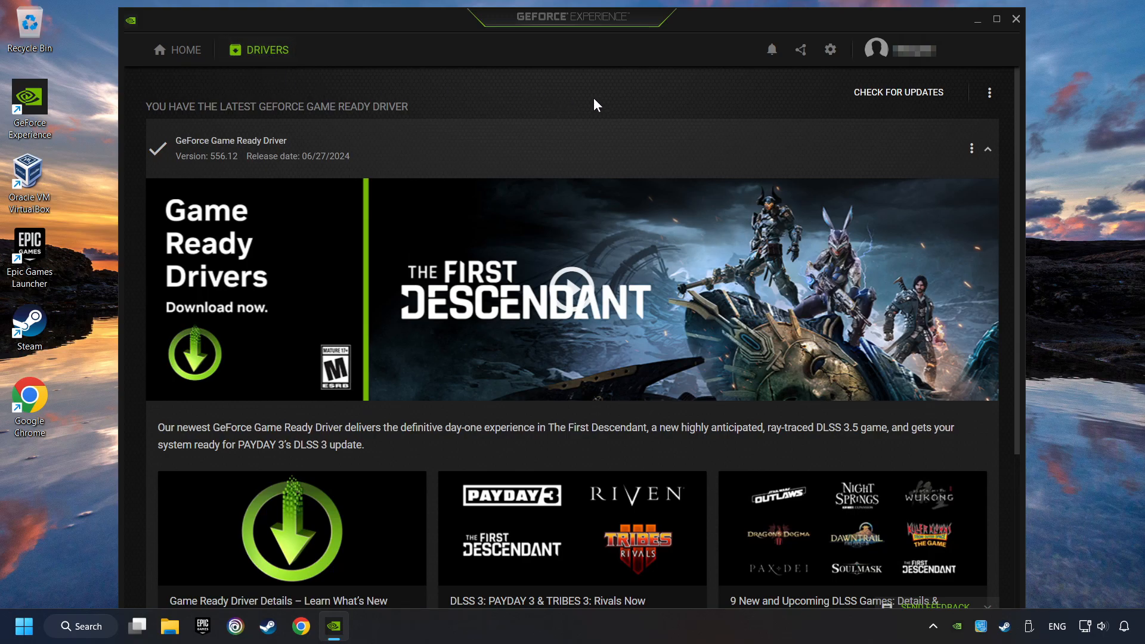
left_click(897, 92)
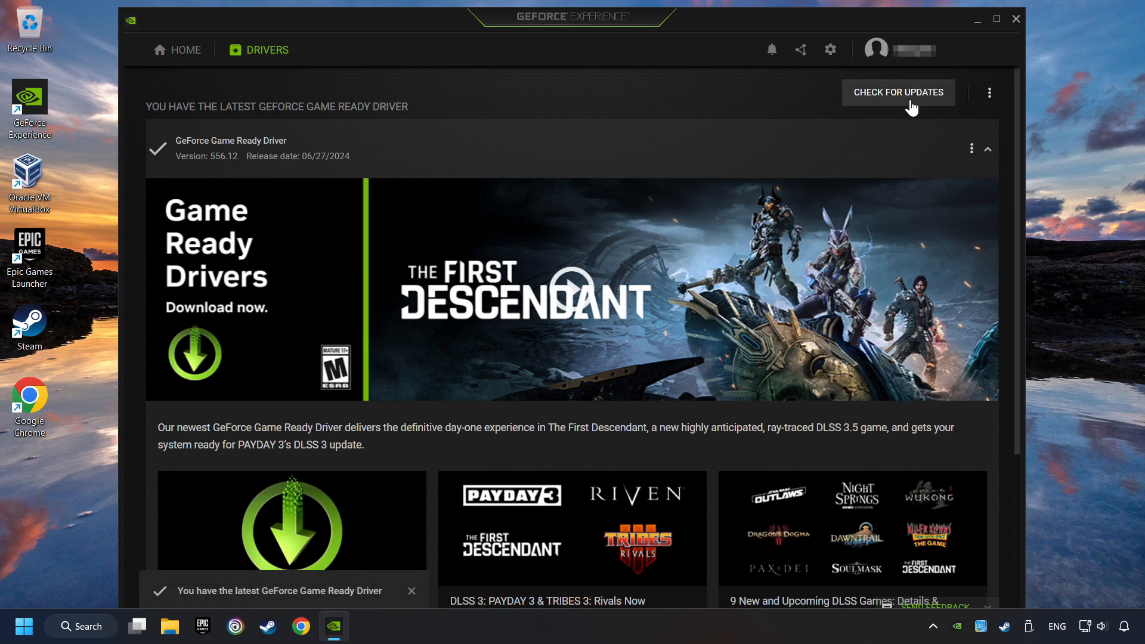
mouse_move(905, 154)
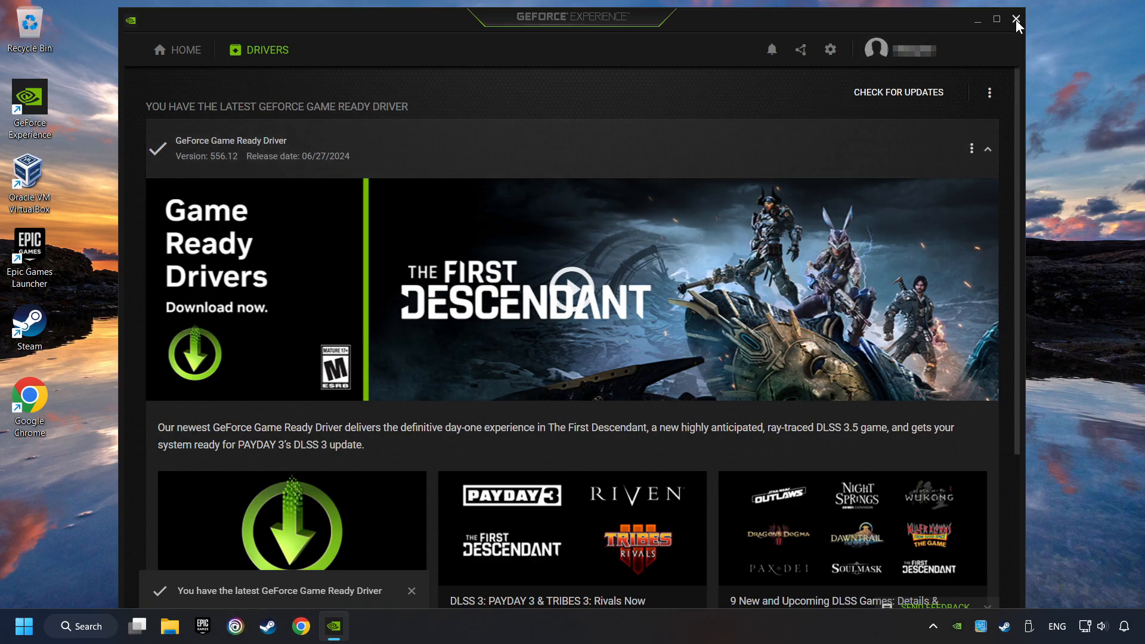
left_click(1016, 20)
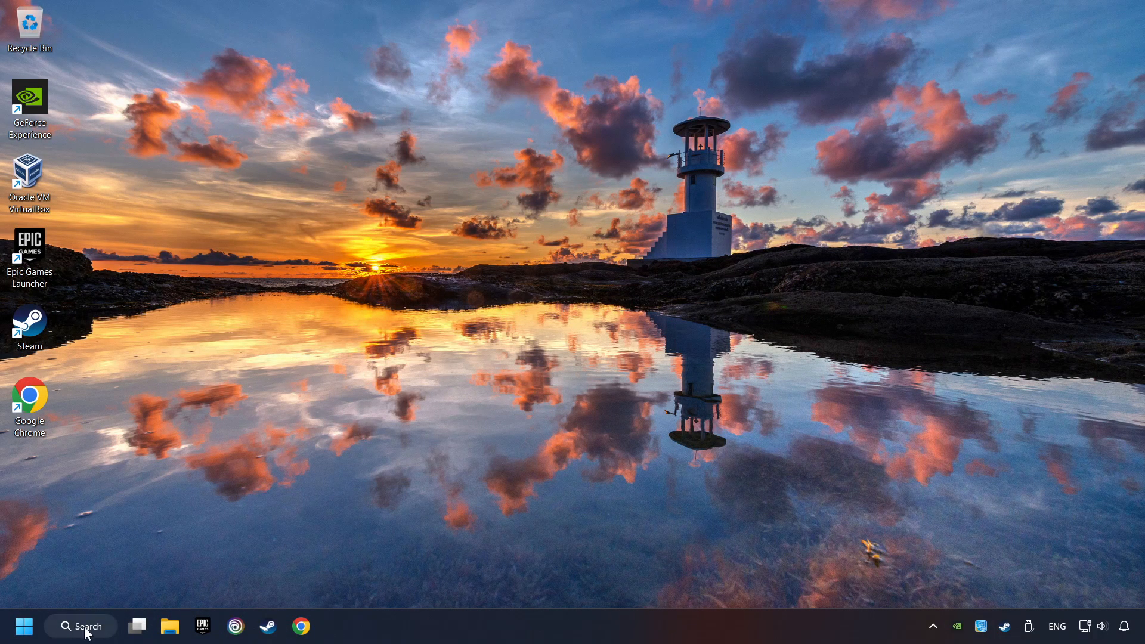
Search for 'graphics set' and go to the System Display Graphics settings page
left_click(80, 626)
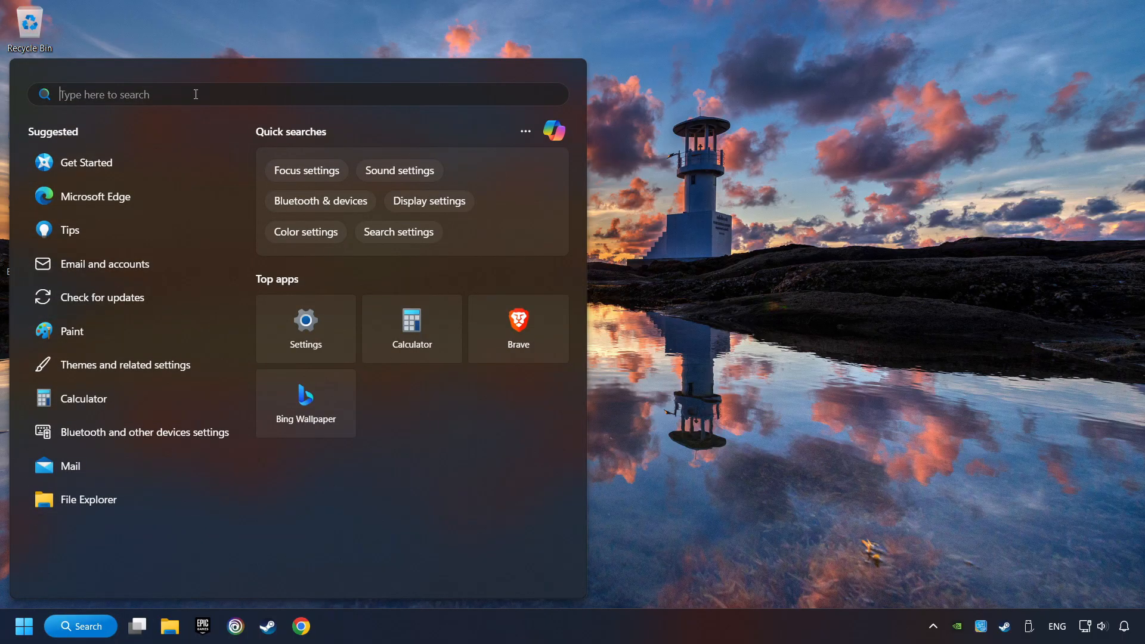
type("graphics settings")
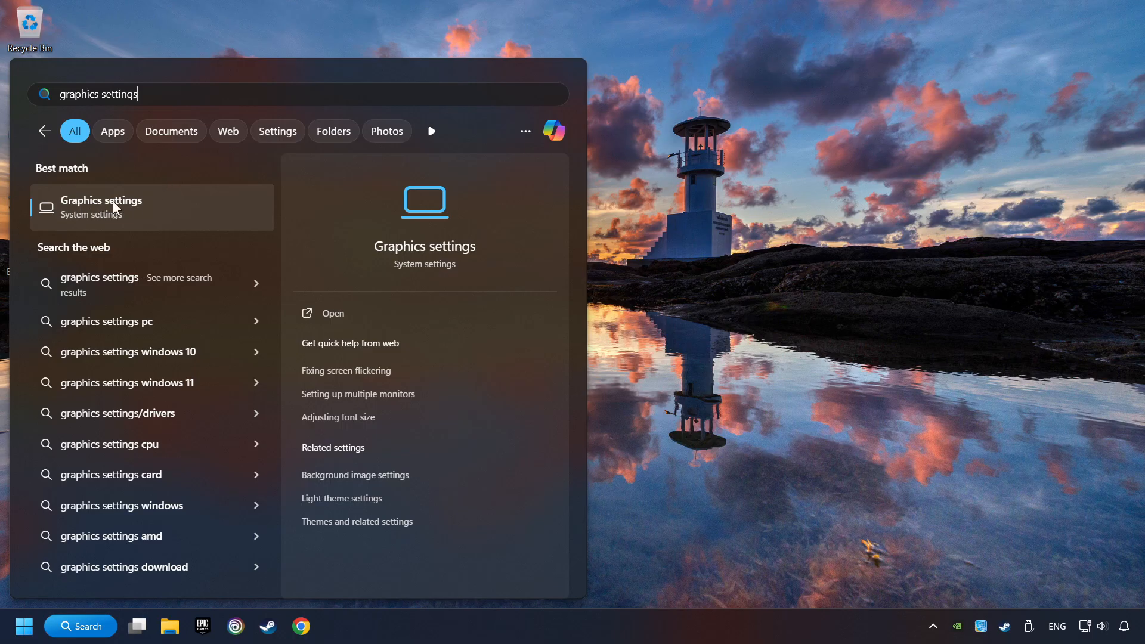
left_click(101, 206)
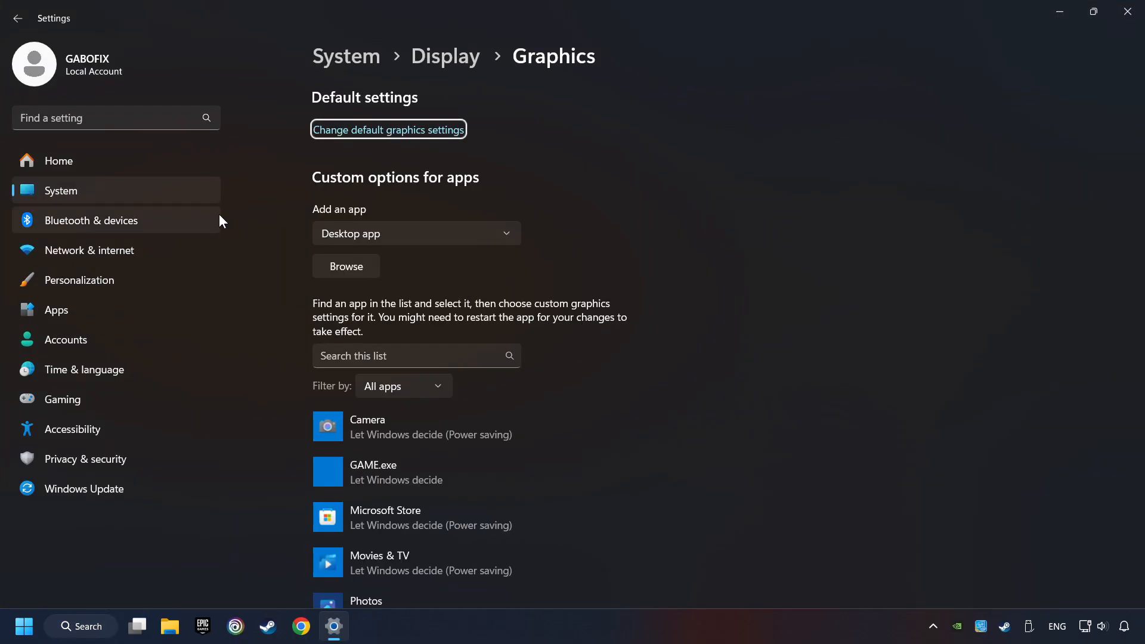
Scroll to the app list and cancel out of browsing for an app to add
scroll("down", 3)
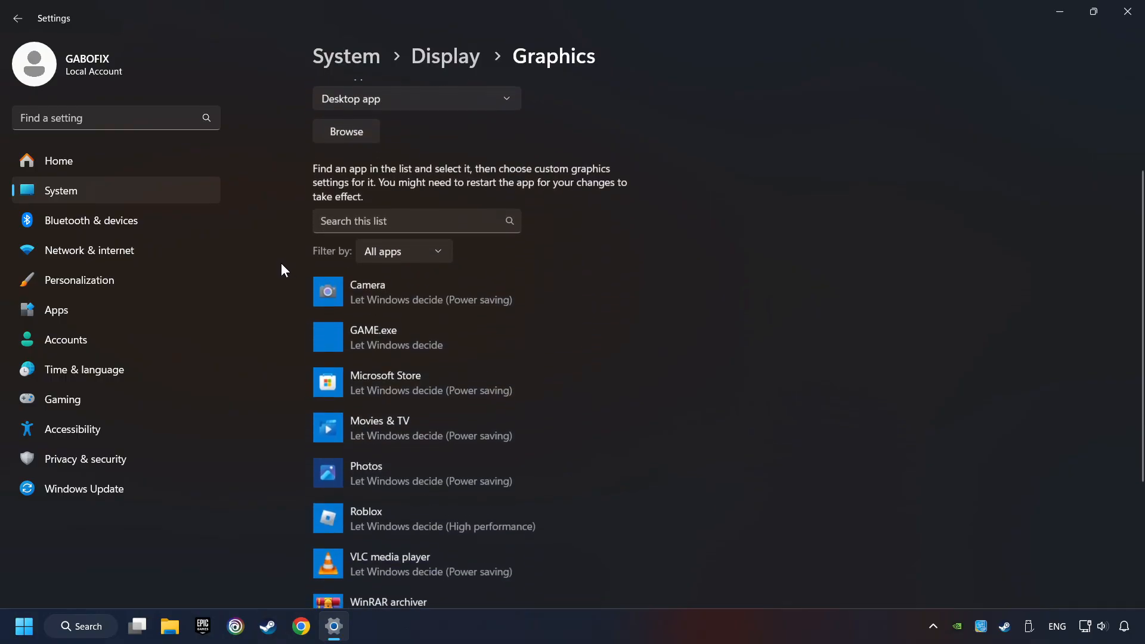
scroll("down", 3)
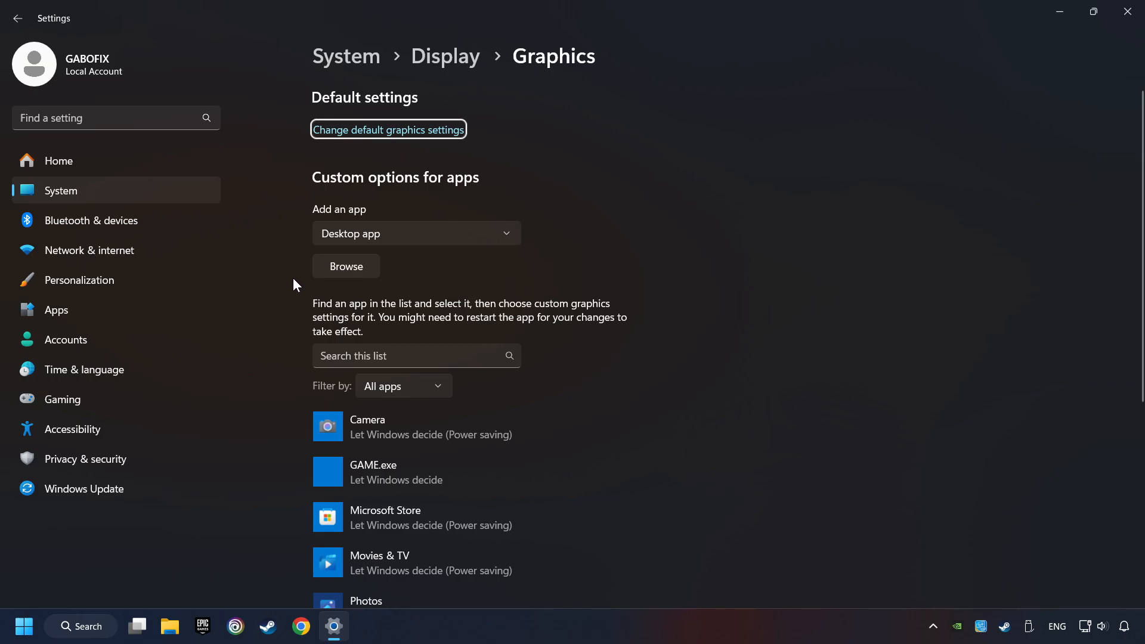
left_click(346, 265)
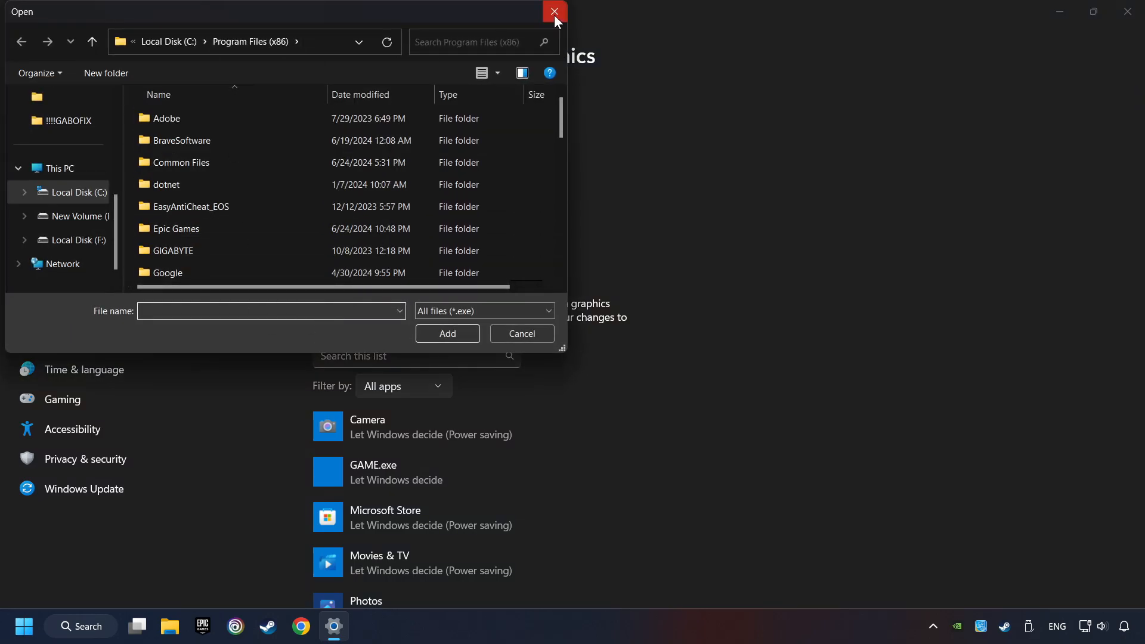
left_click(553, 12)
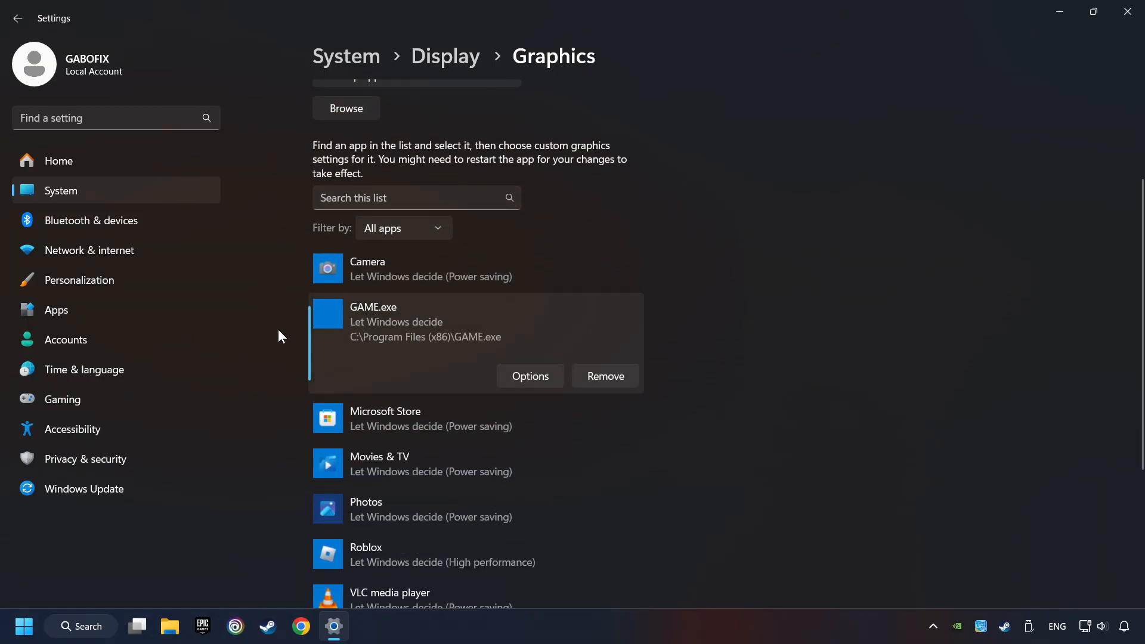
mouse_move(334, 324)
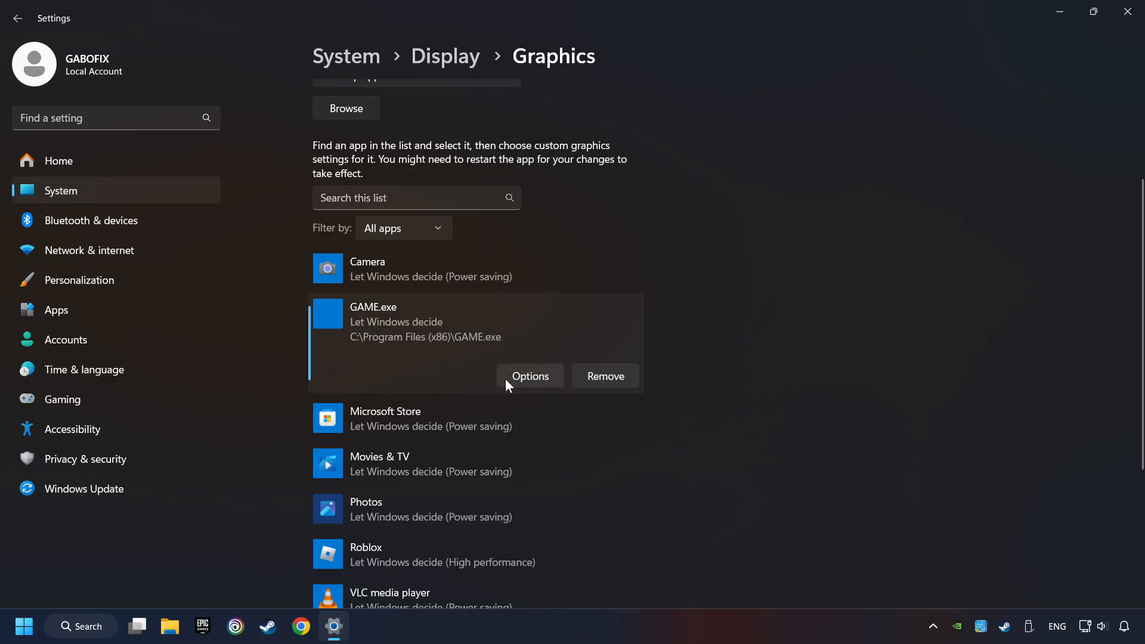
Save GAME.exe's graphics preference as High performance (GTX 1050 Ti), close Settings and launch Steam
left_click(530, 375)
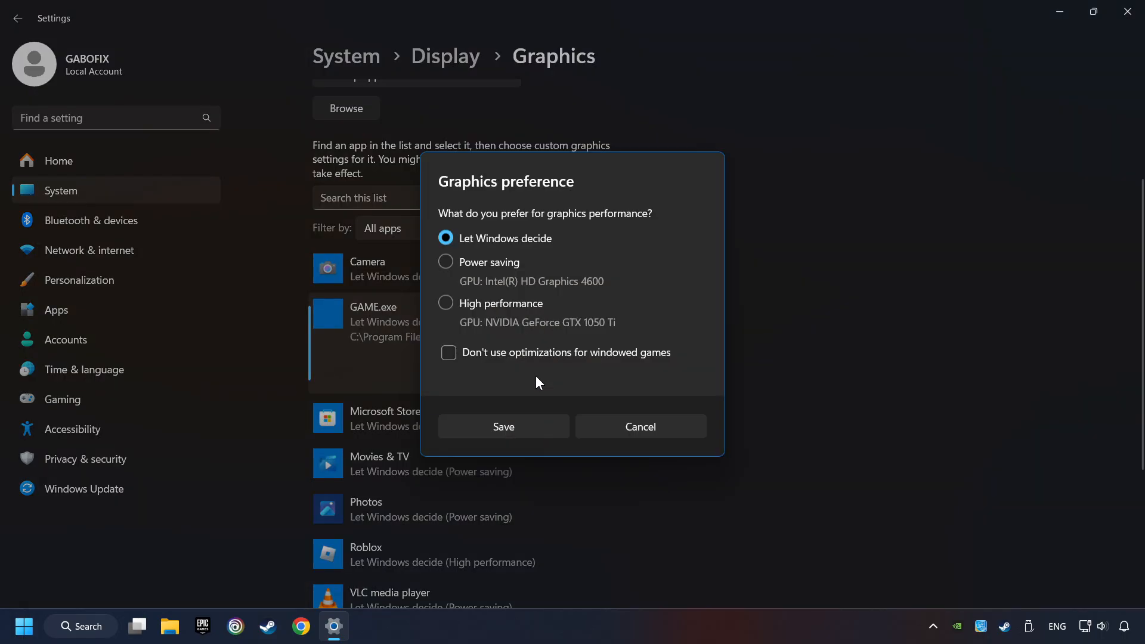
left_click(445, 303)
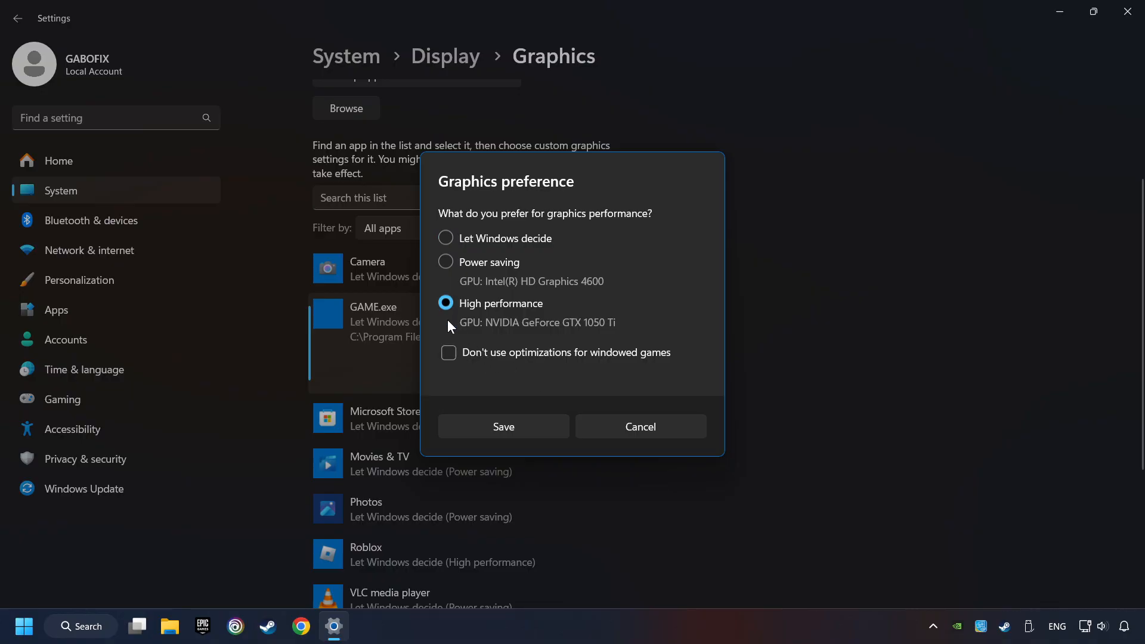
mouse_move(527, 319)
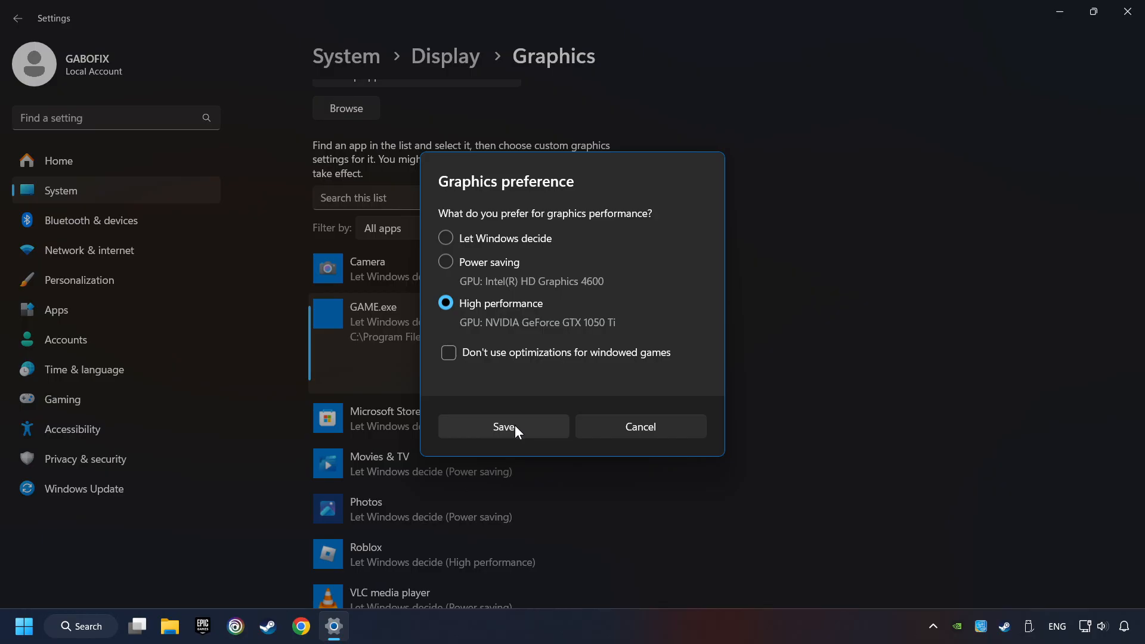
left_click(504, 427)
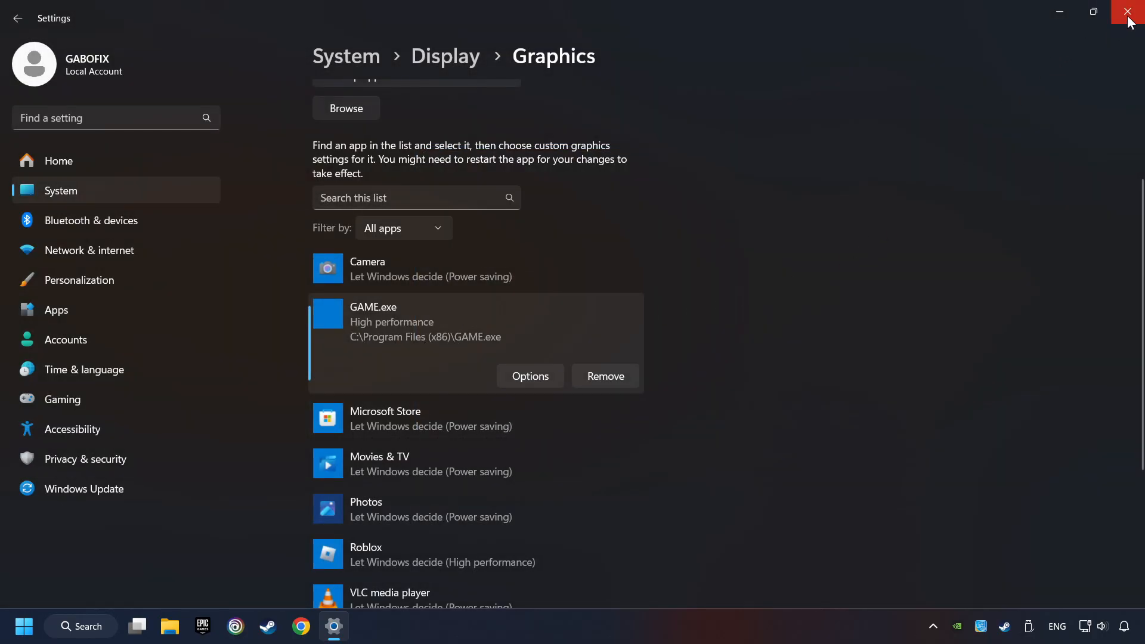
left_click(1131, 12)
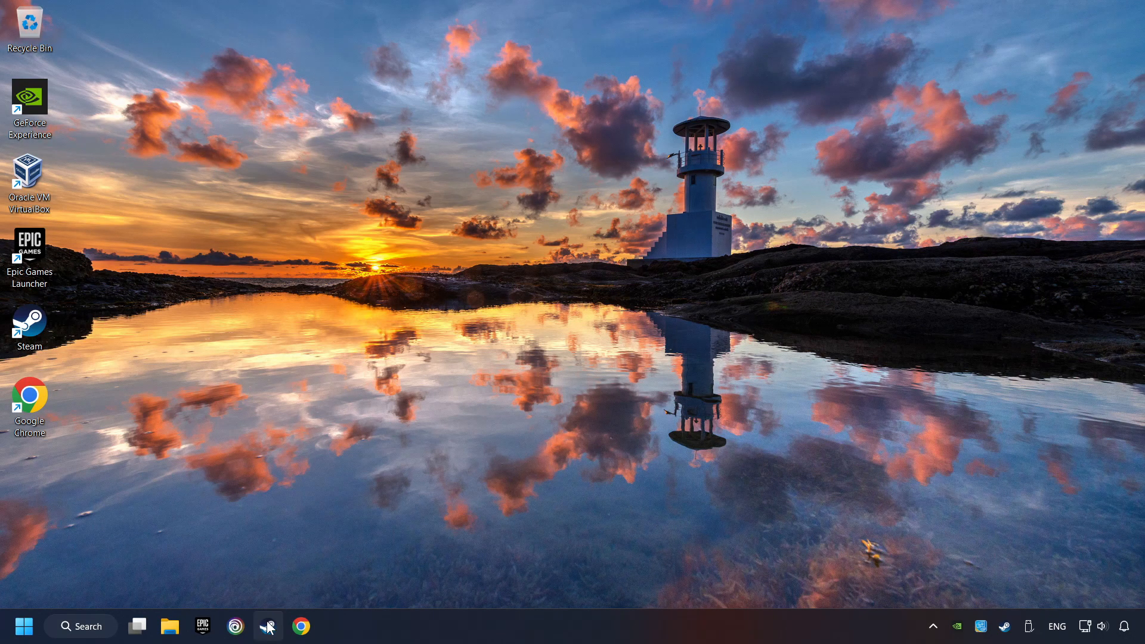
left_click(267, 626)
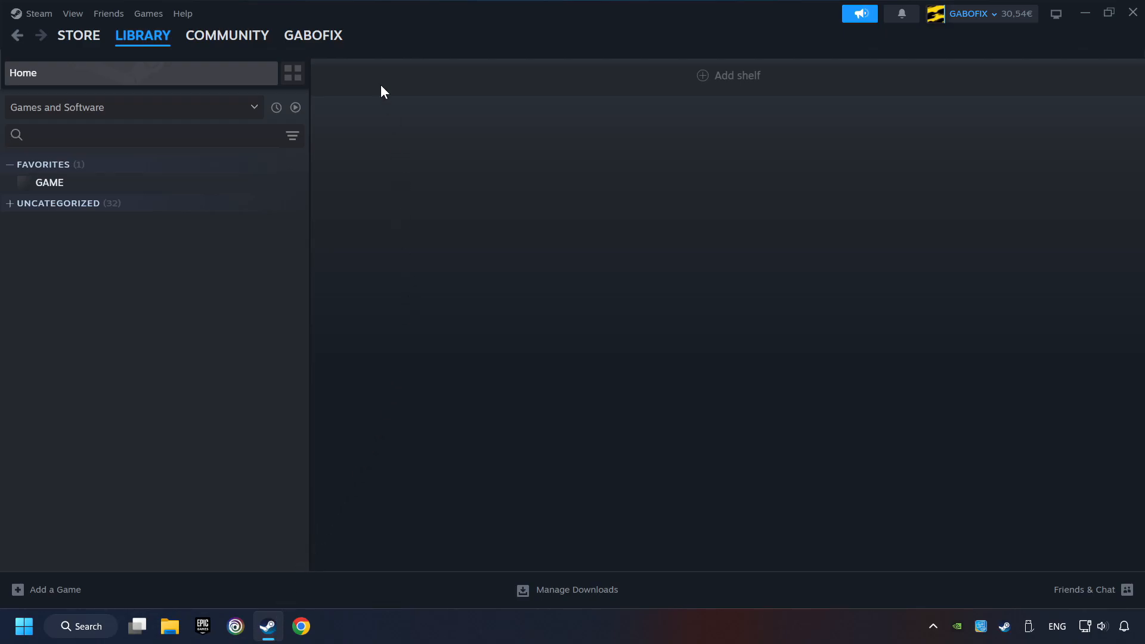
mouse_move(146, 60)
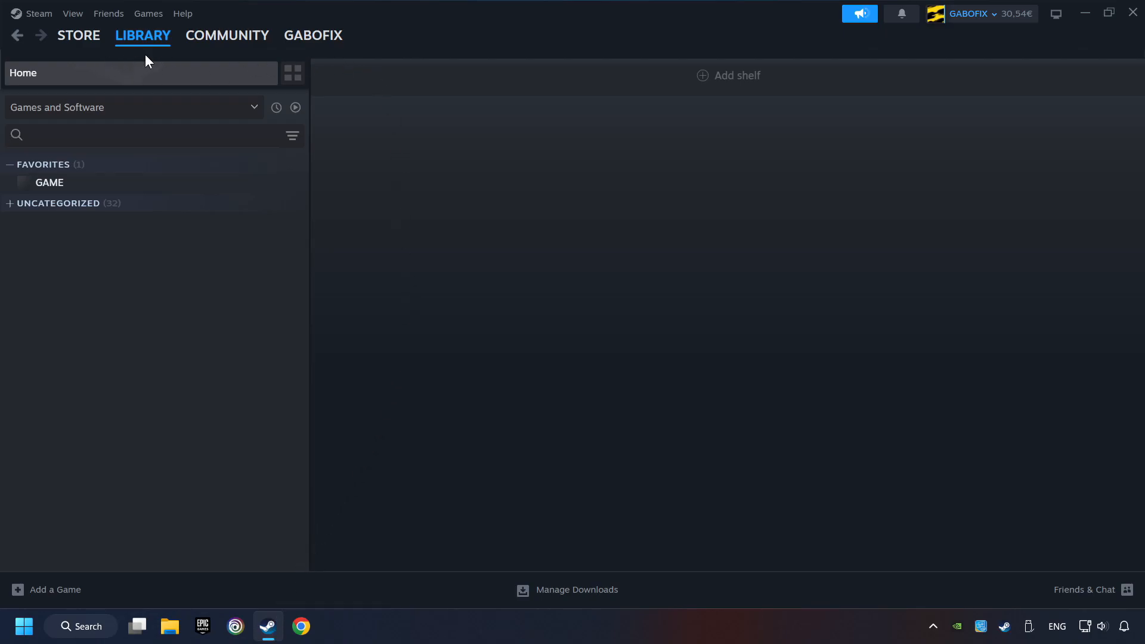
mouse_move(255, 182)
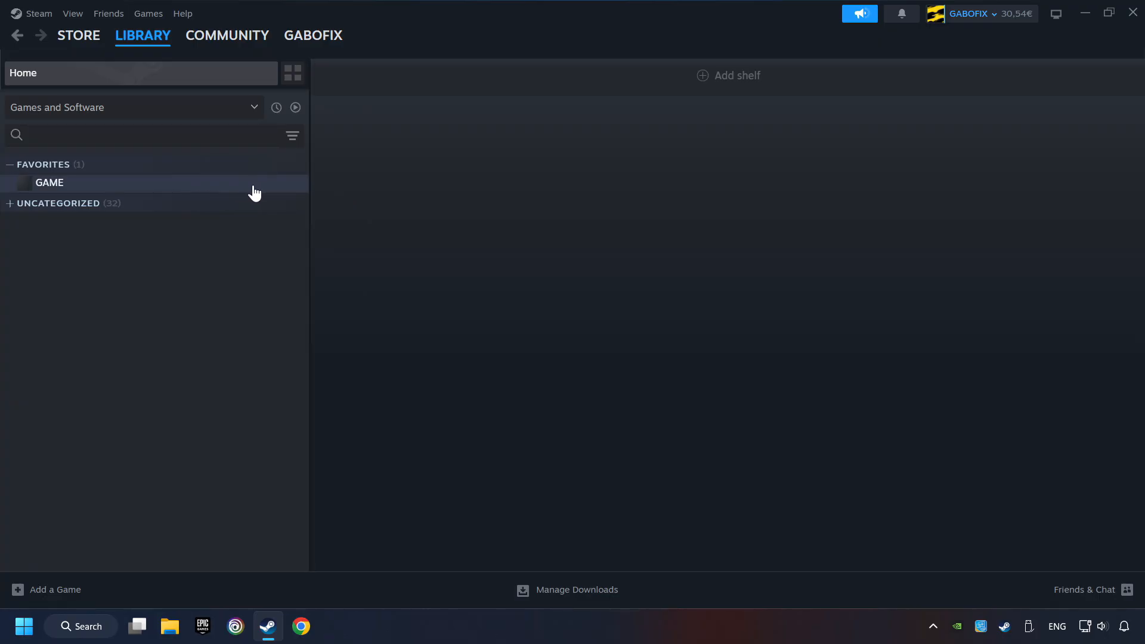
Verify the integrity of GAME's installed files from its Steam properties
right_click(50, 181)
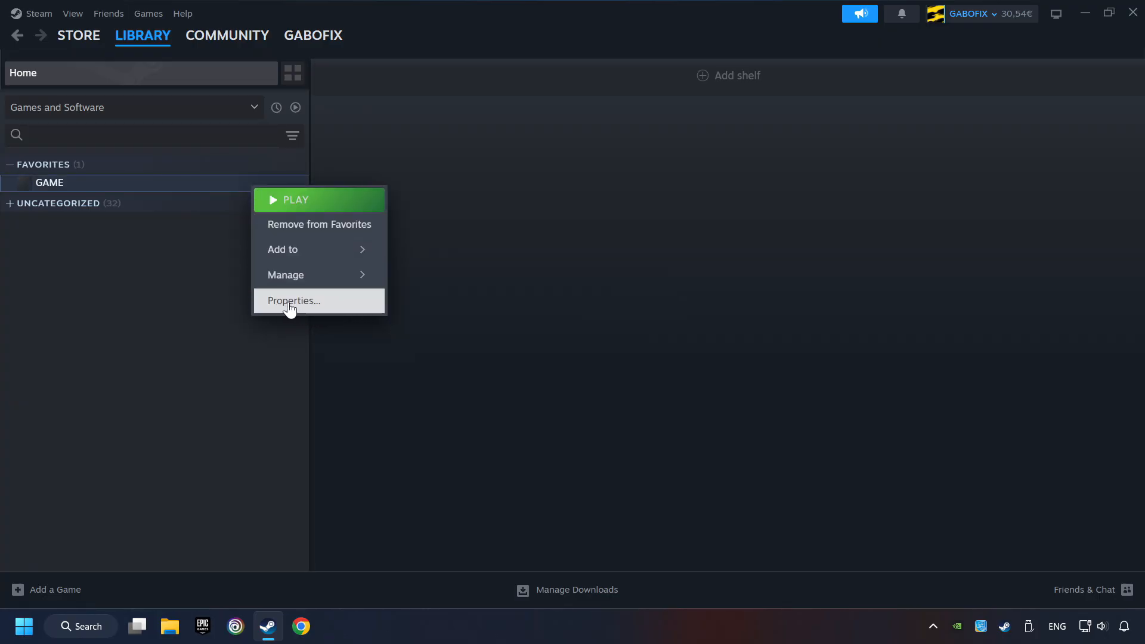
left_click(293, 301)
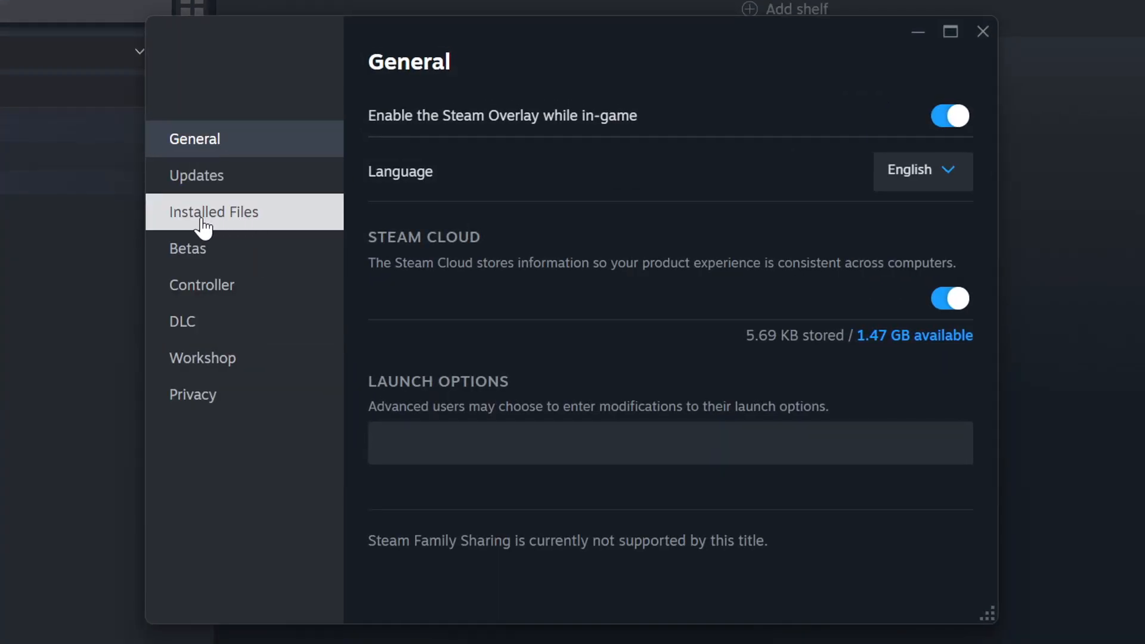
mouse_move(265, 223)
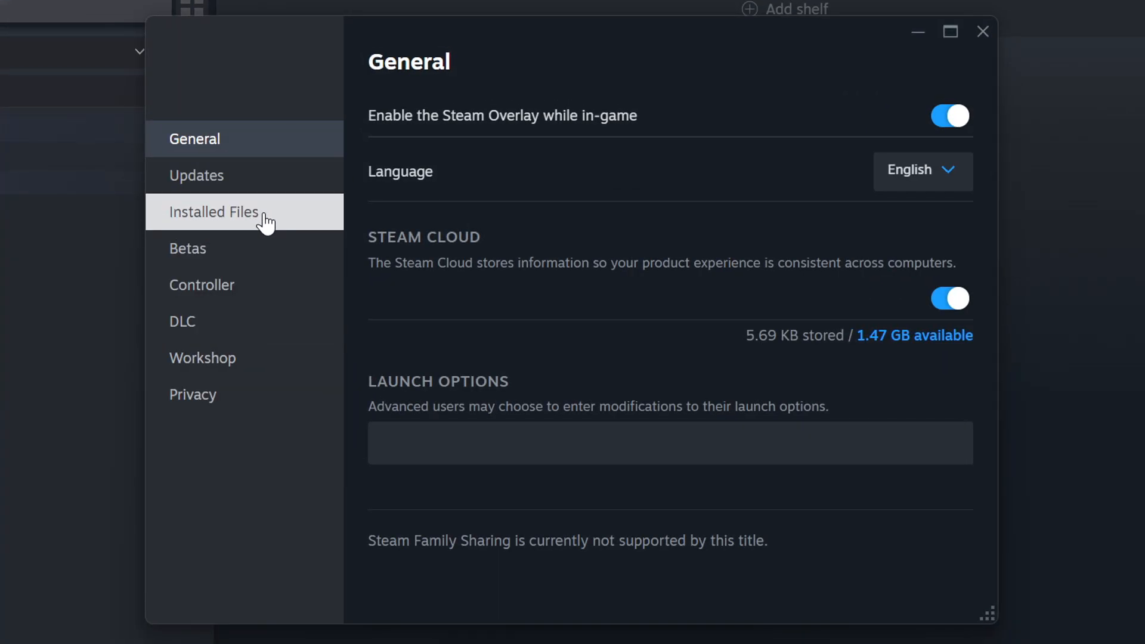
left_click(213, 212)
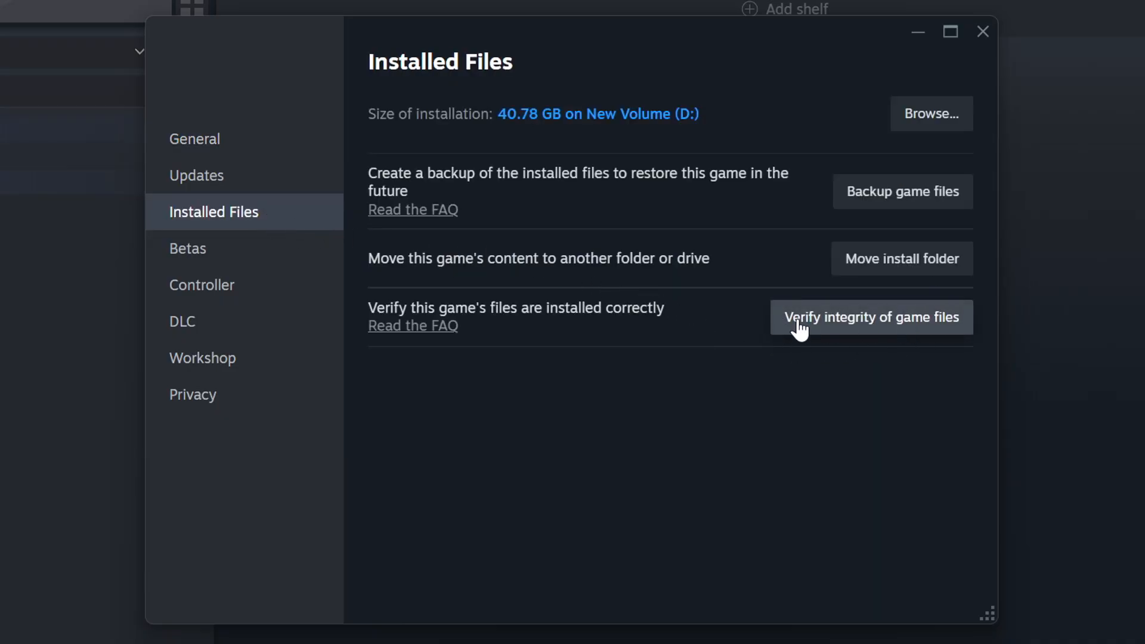
left_click(871, 317)
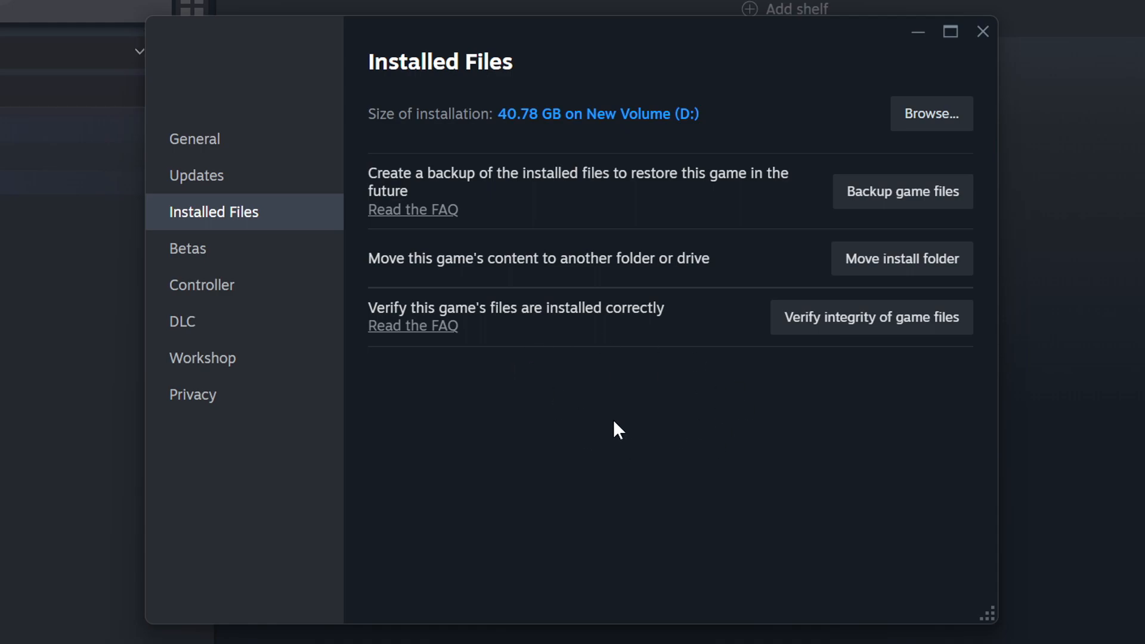
mouse_move(931, 117)
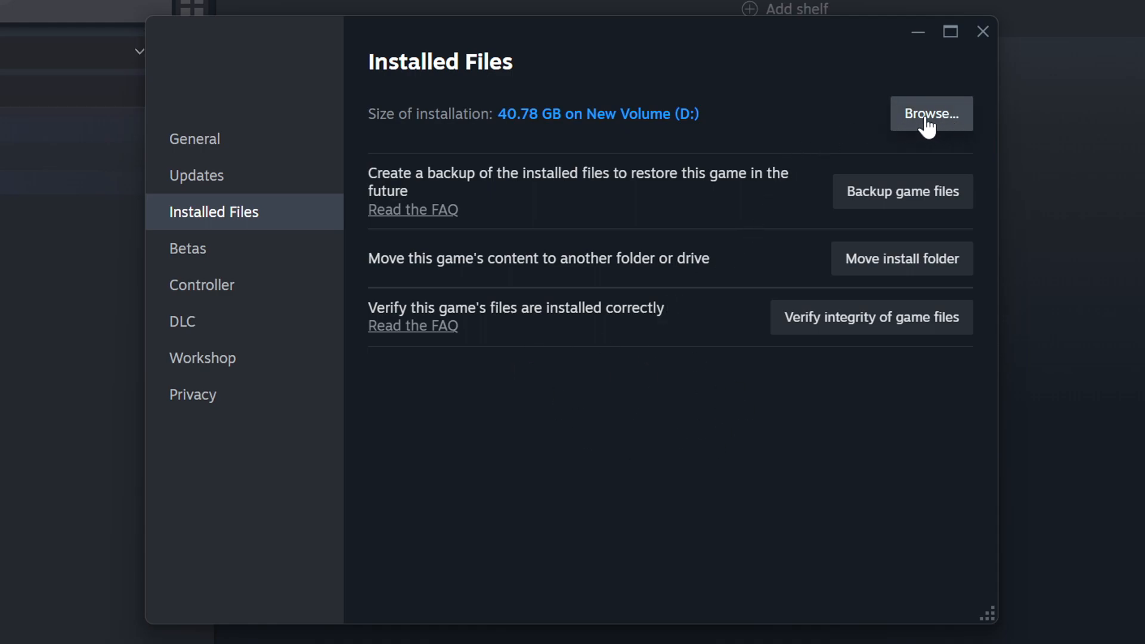
Browse to the install folder and bring up the GAME shortcut's Compatibility properties
left_click(930, 113)
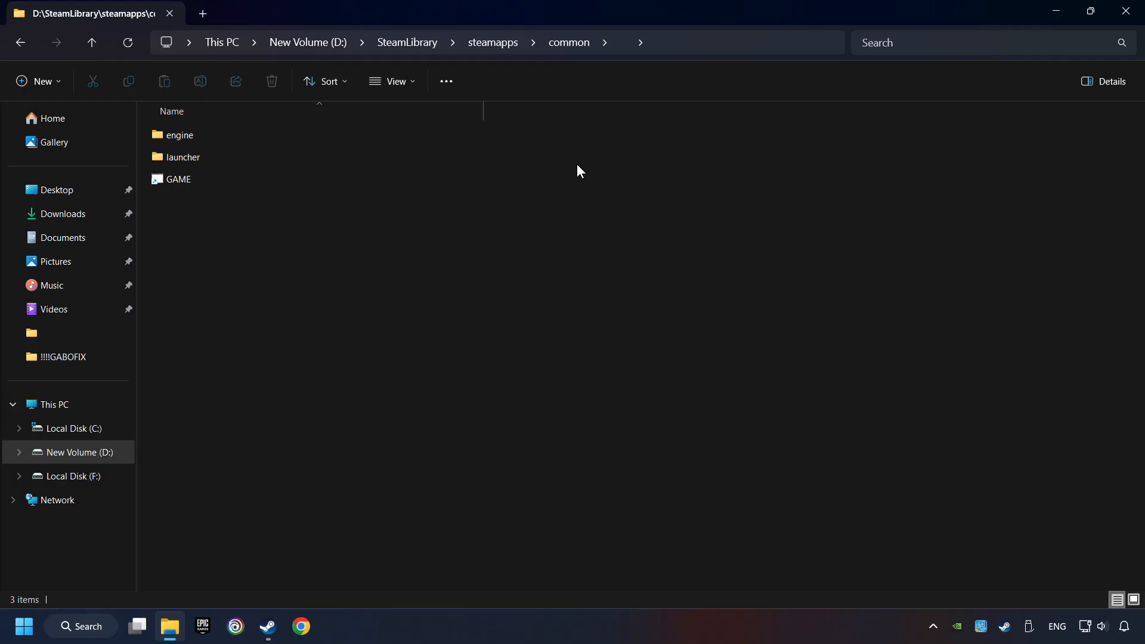
left_click(178, 179)
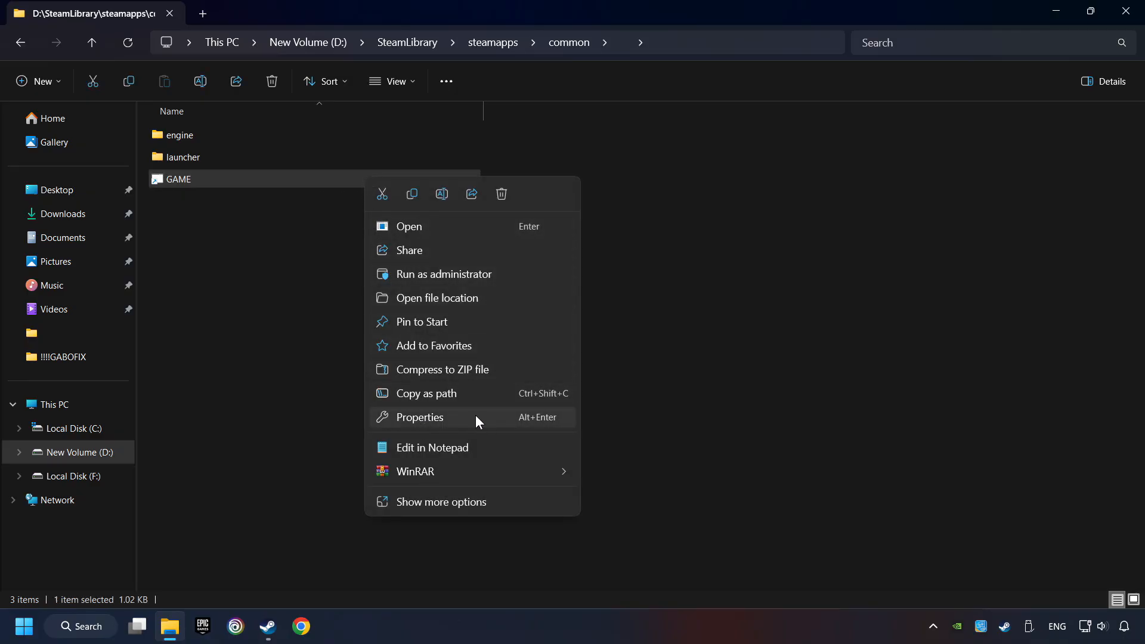
left_click(419, 418)
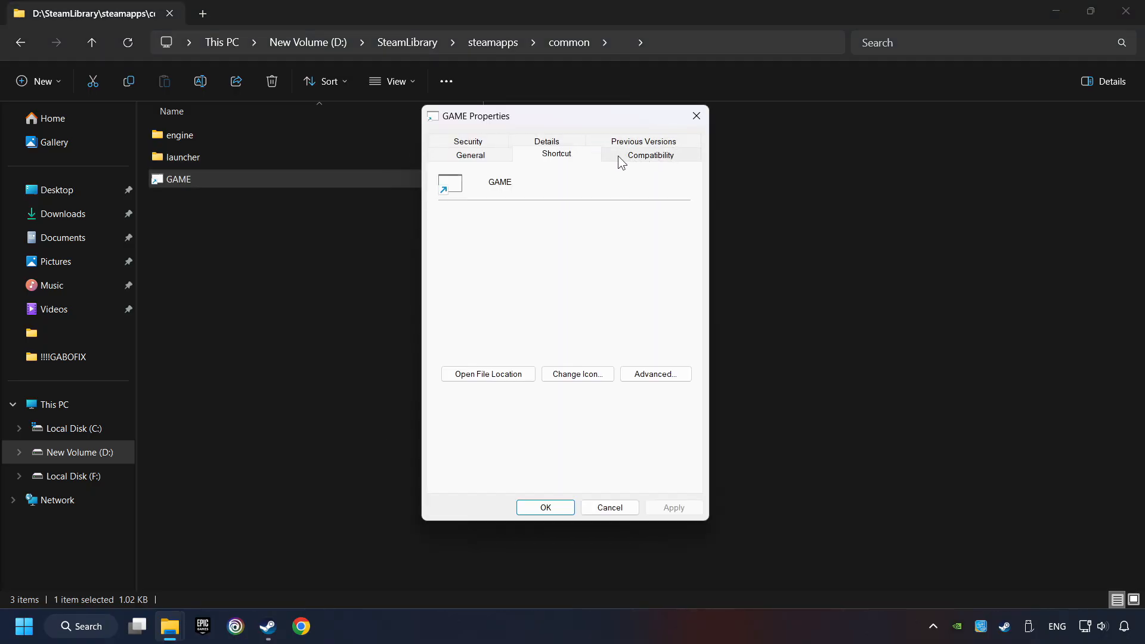
left_click(651, 154)
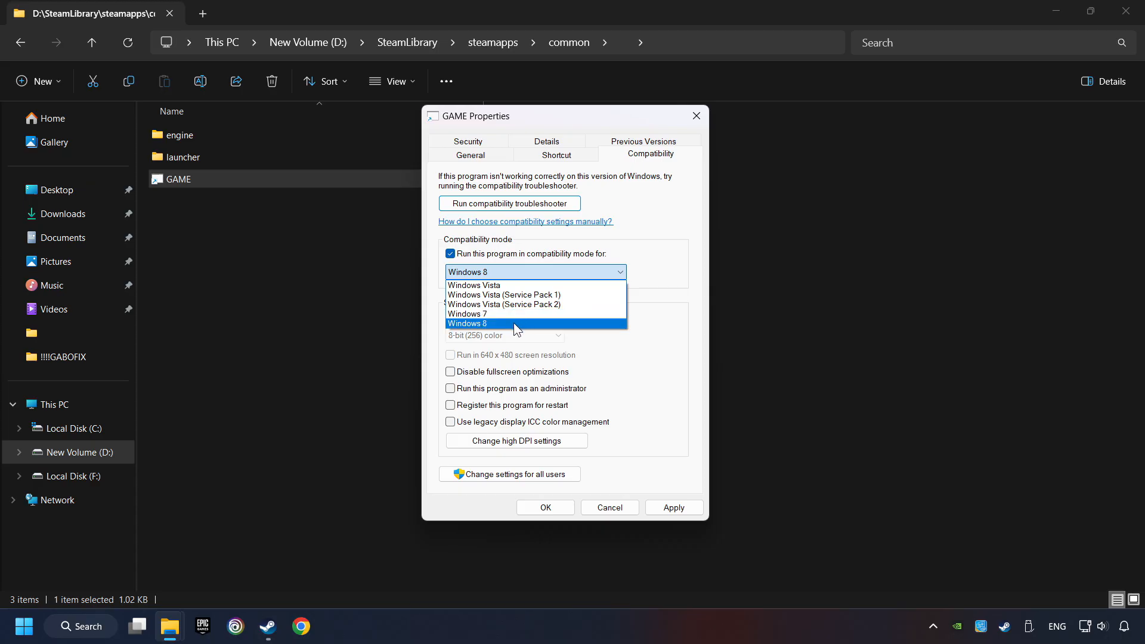
Set Windows 8 compatibility mode, disable fullscreen optimizations, run as administrator, and confirm
left_click(467, 324)
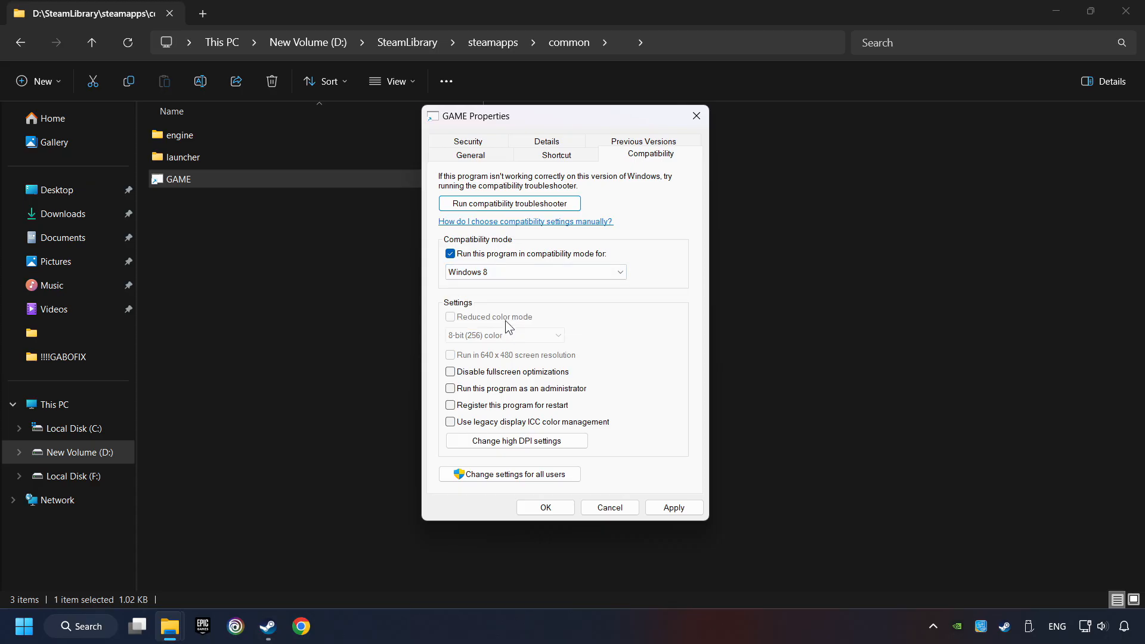
left_click(450, 373)
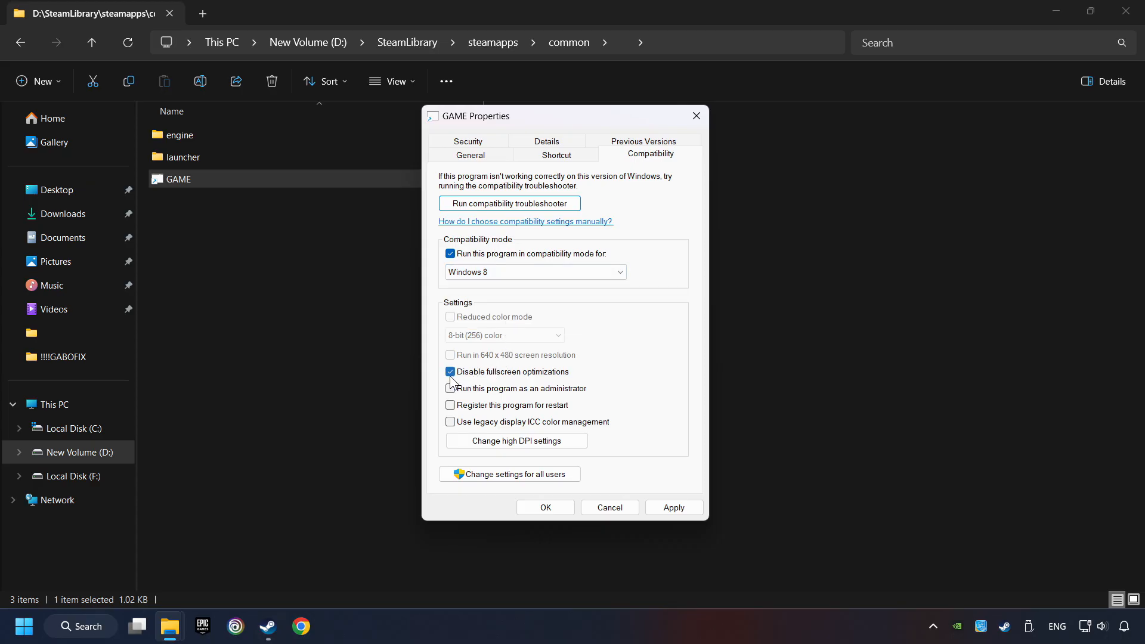
mouse_move(532, 376)
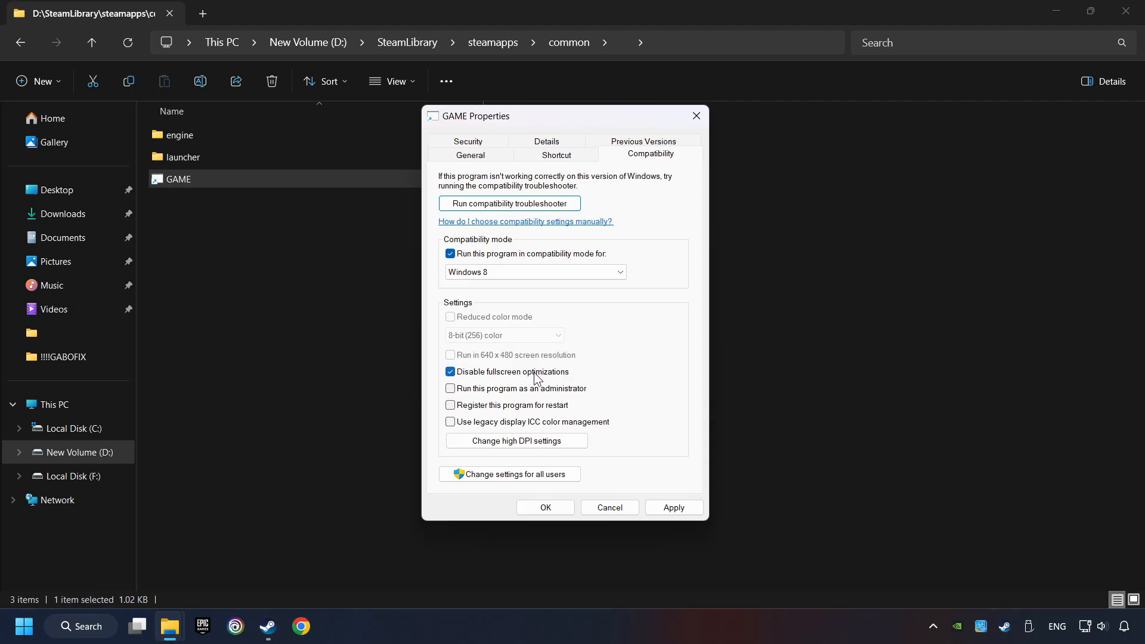
left_click(450, 387)
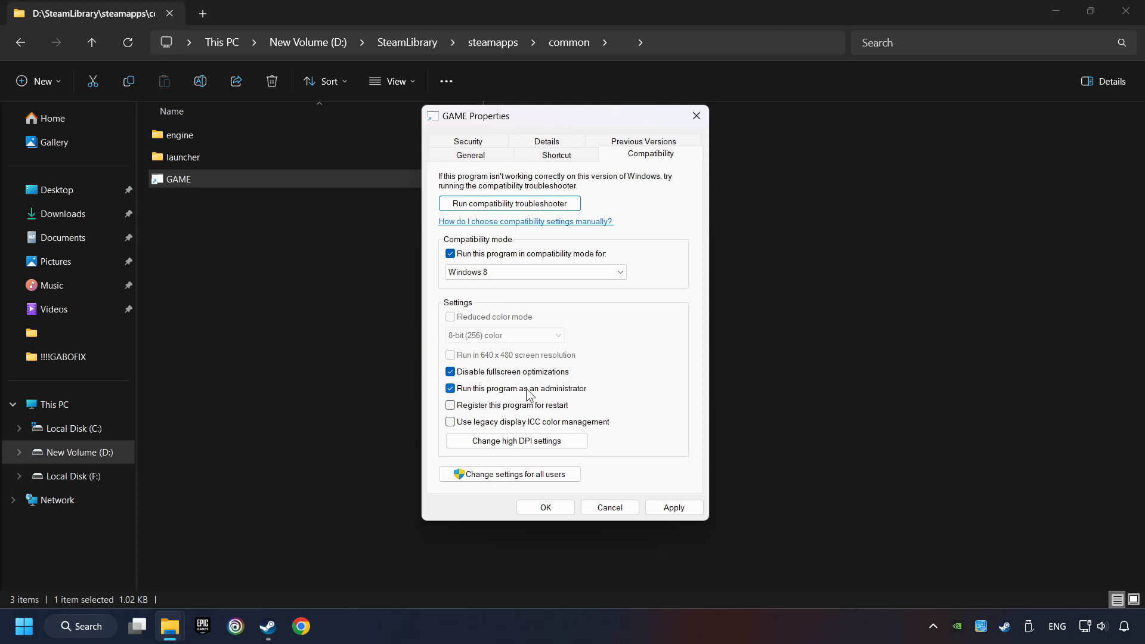
mouse_move(602, 394)
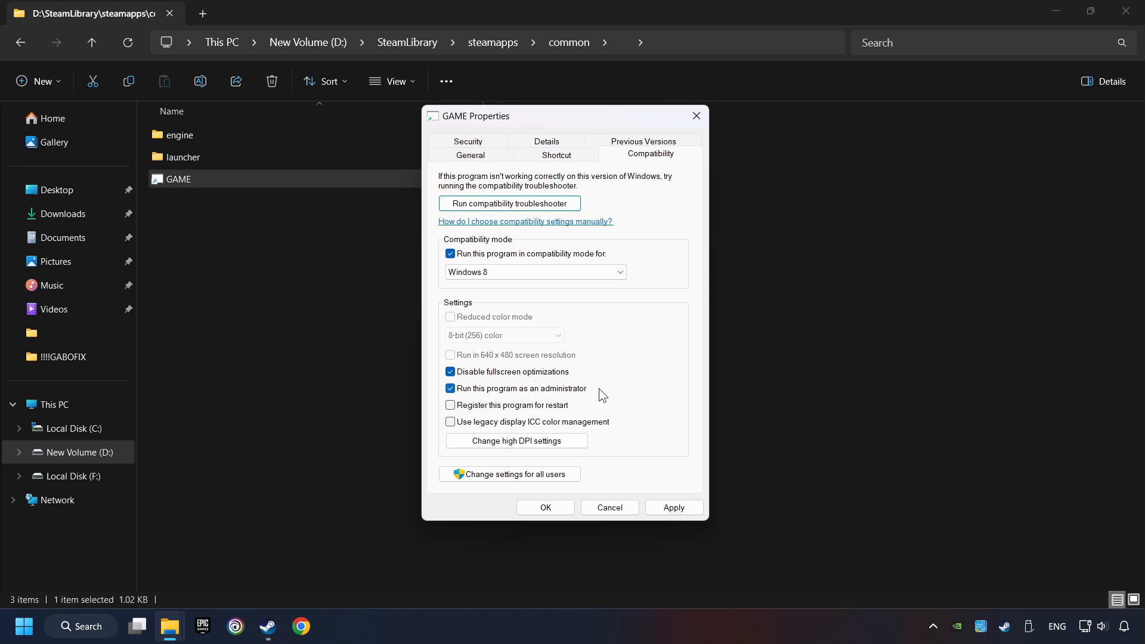
mouse_move(607, 400)
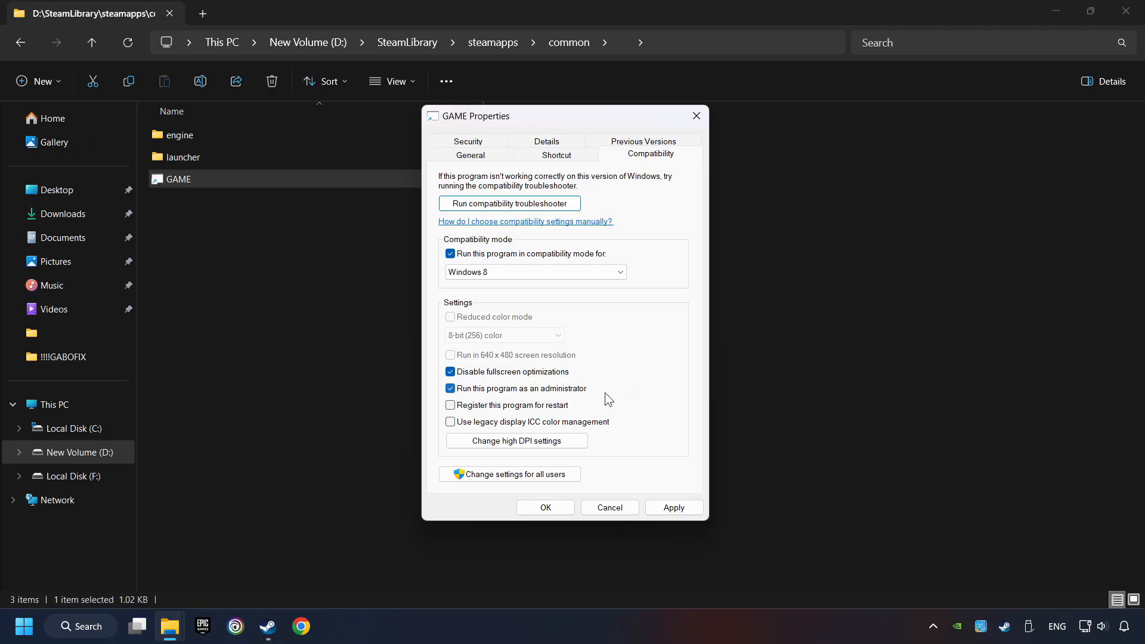
mouse_move(606, 398)
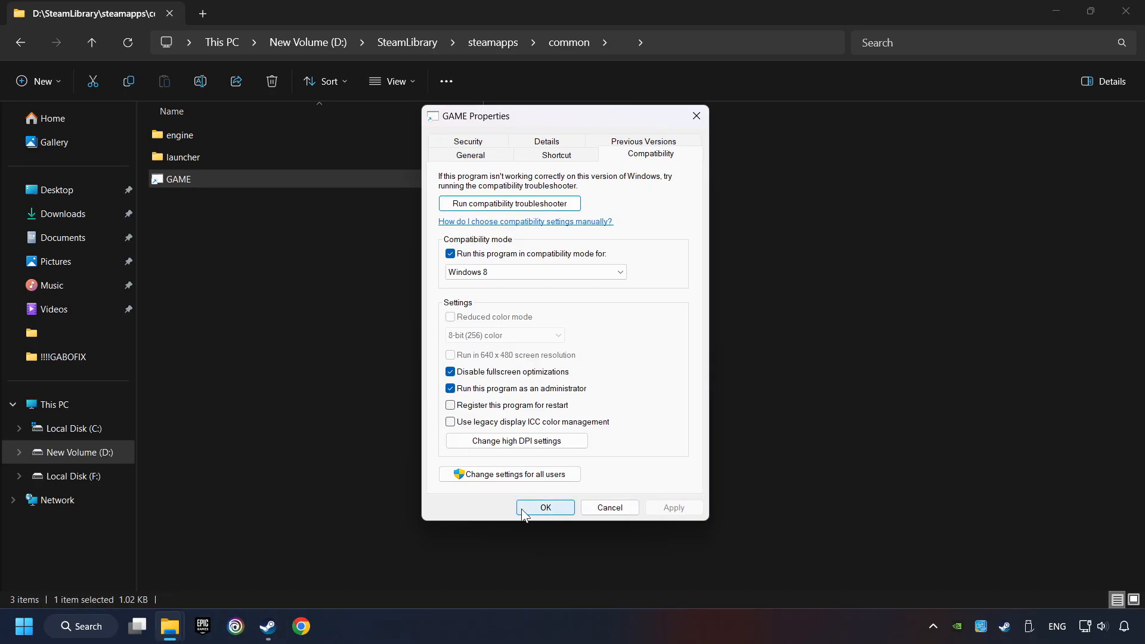
left_click(546, 508)
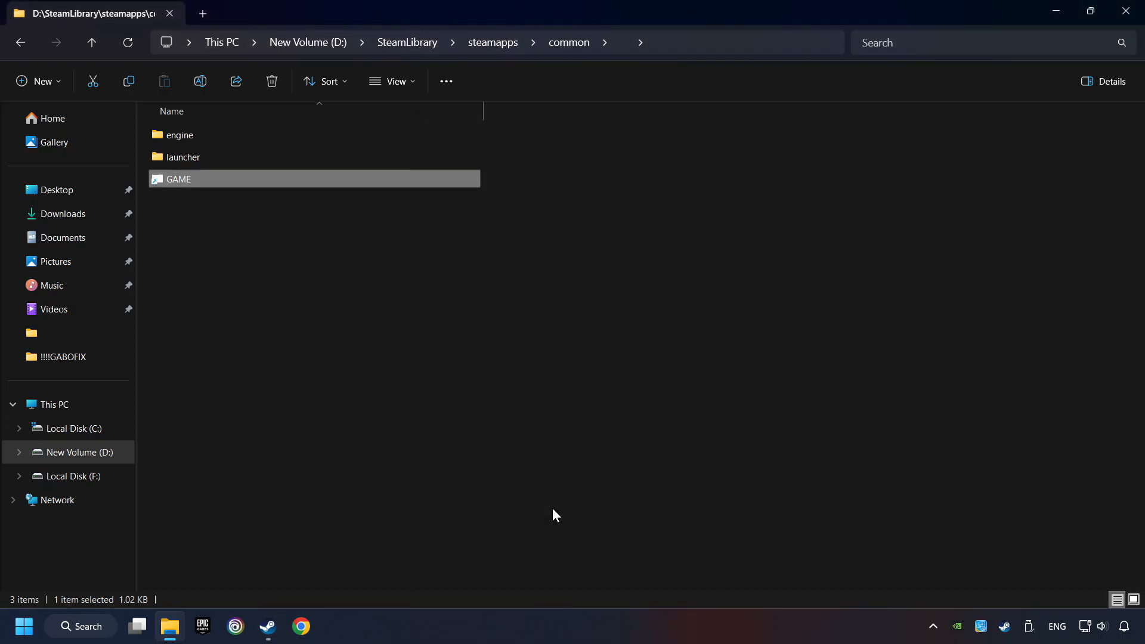
mouse_move(449, 287)
type("u")
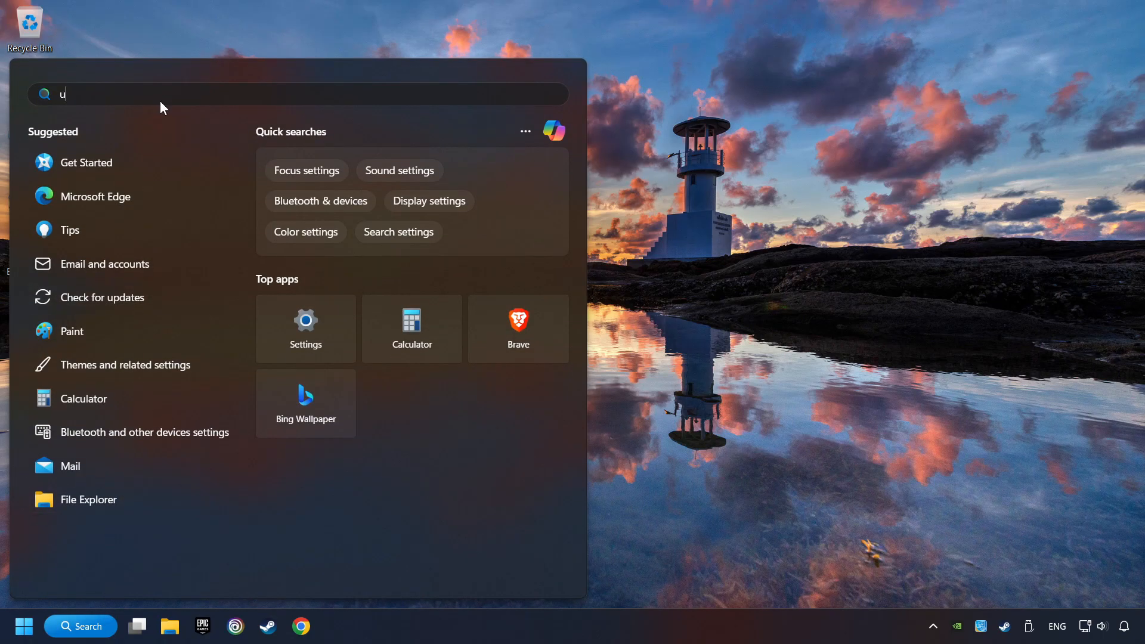
Search 'updates' and run Check for updates in Windows Update
type("pdates")
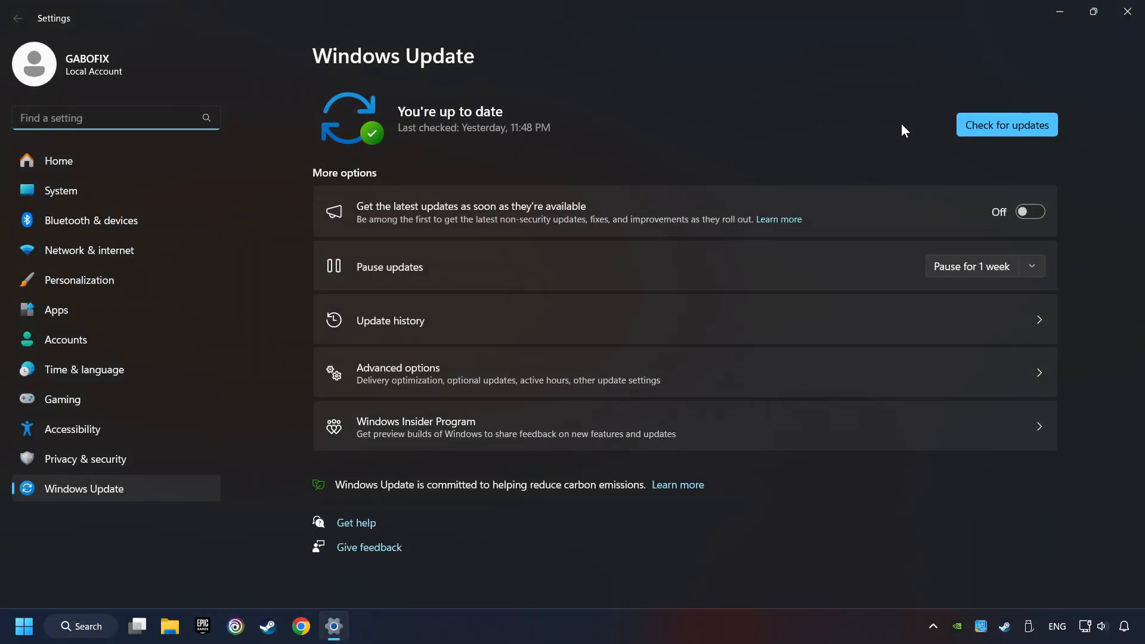
left_click(1006, 124)
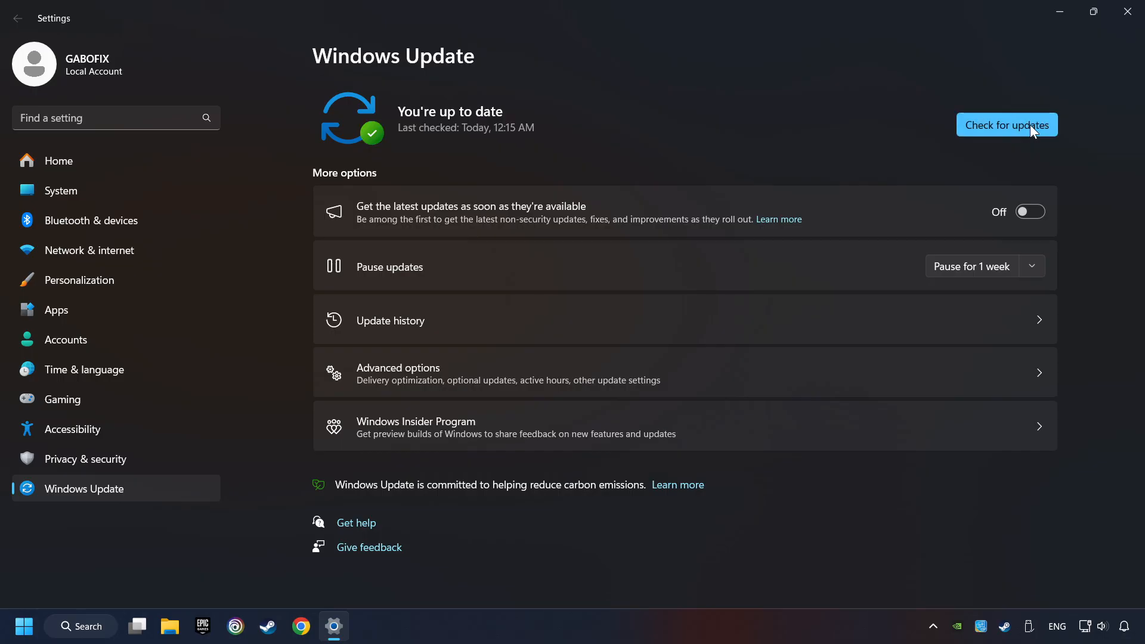
mouse_move(984, 170)
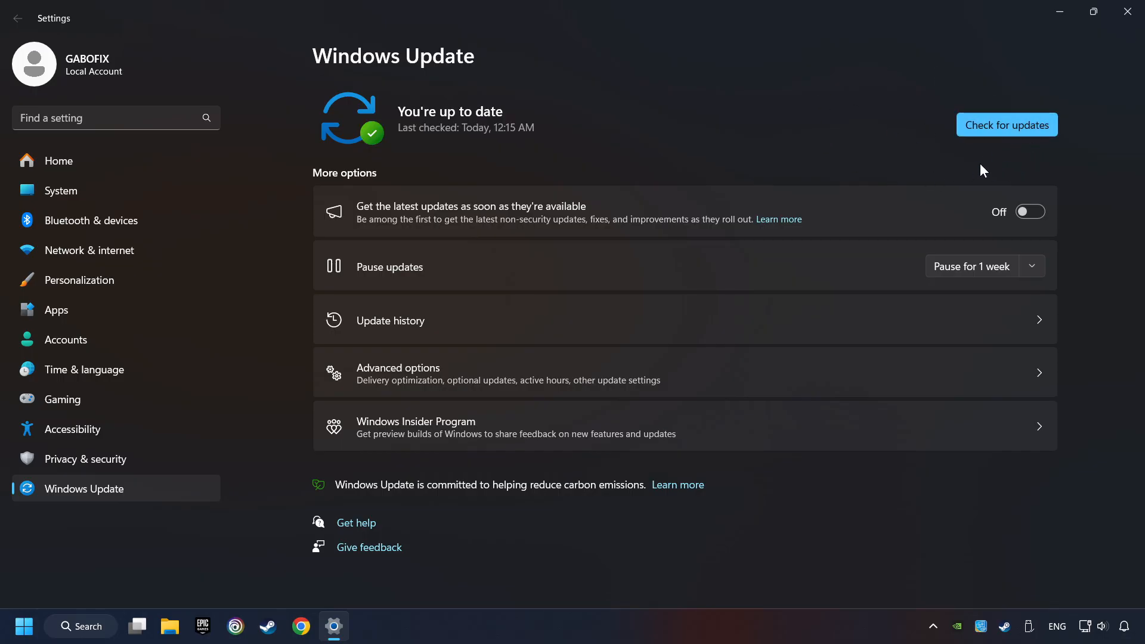
mouse_move(977, 168)
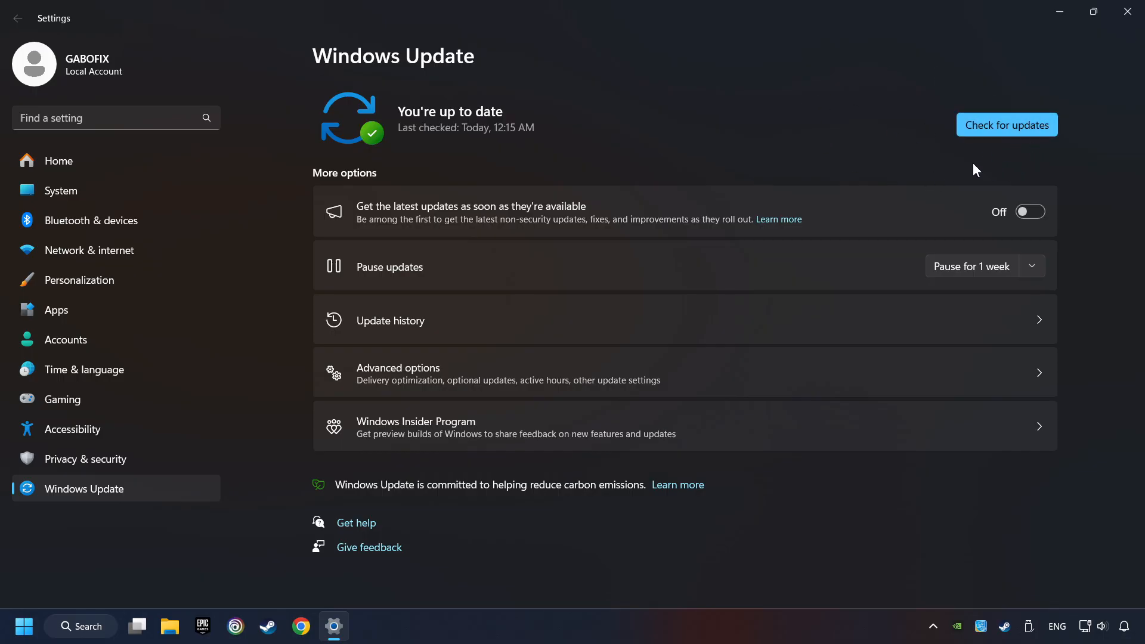
mouse_move(1130, 12)
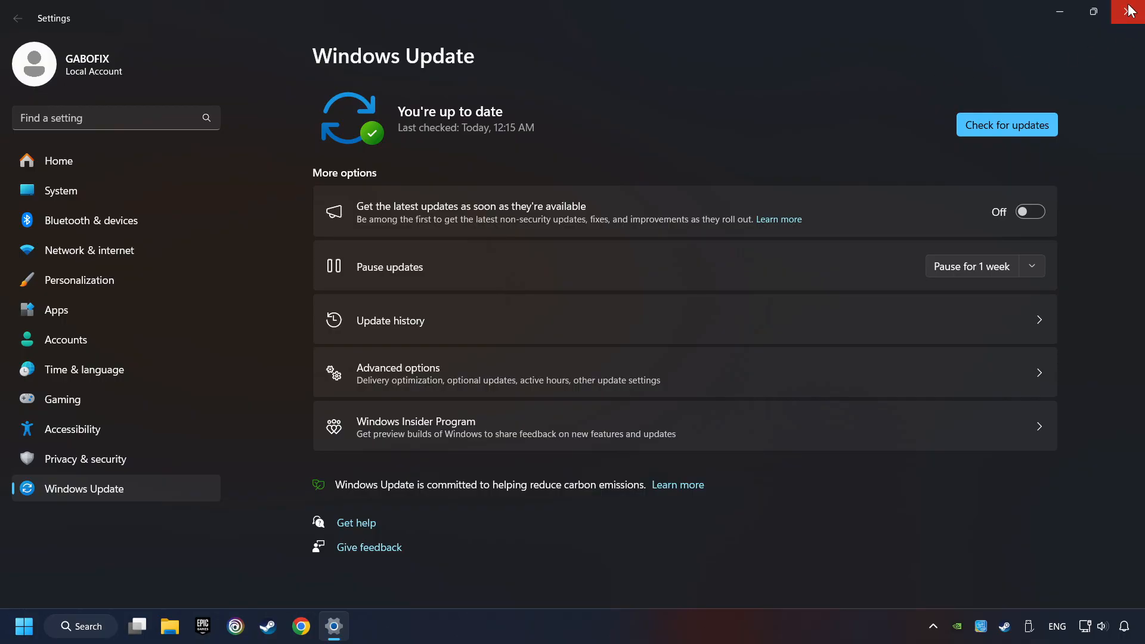